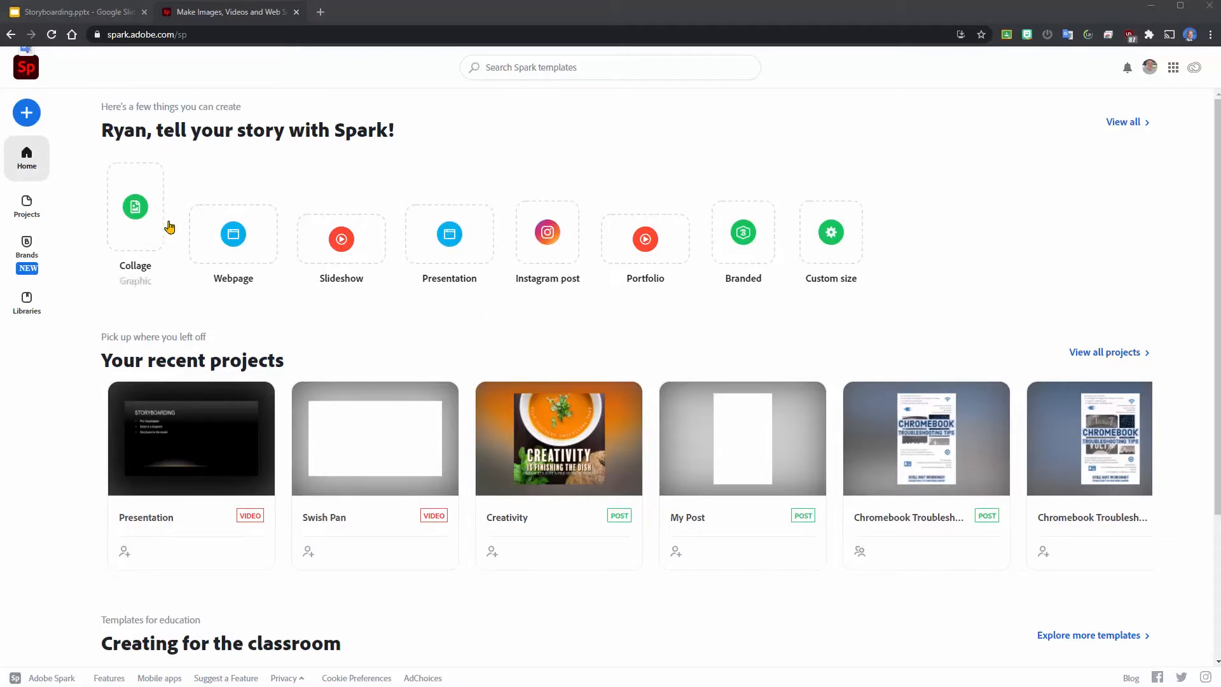
pyautogui.moveTo(728, 242)
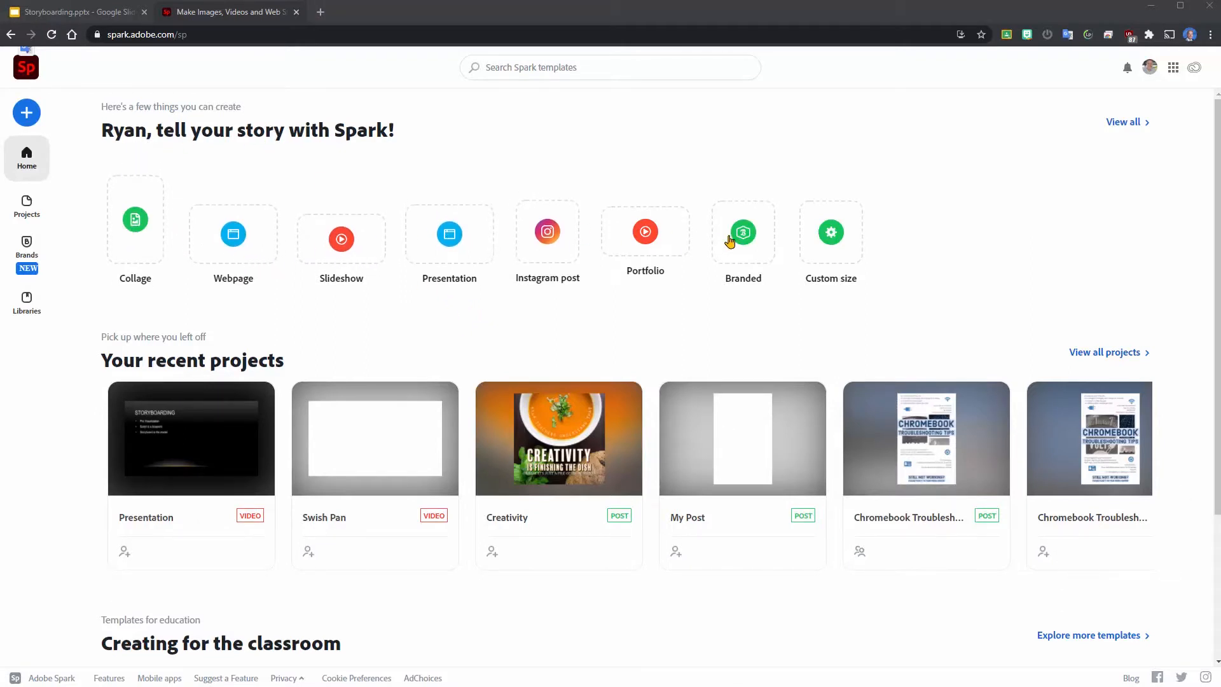
pyautogui.moveTo(190, 438)
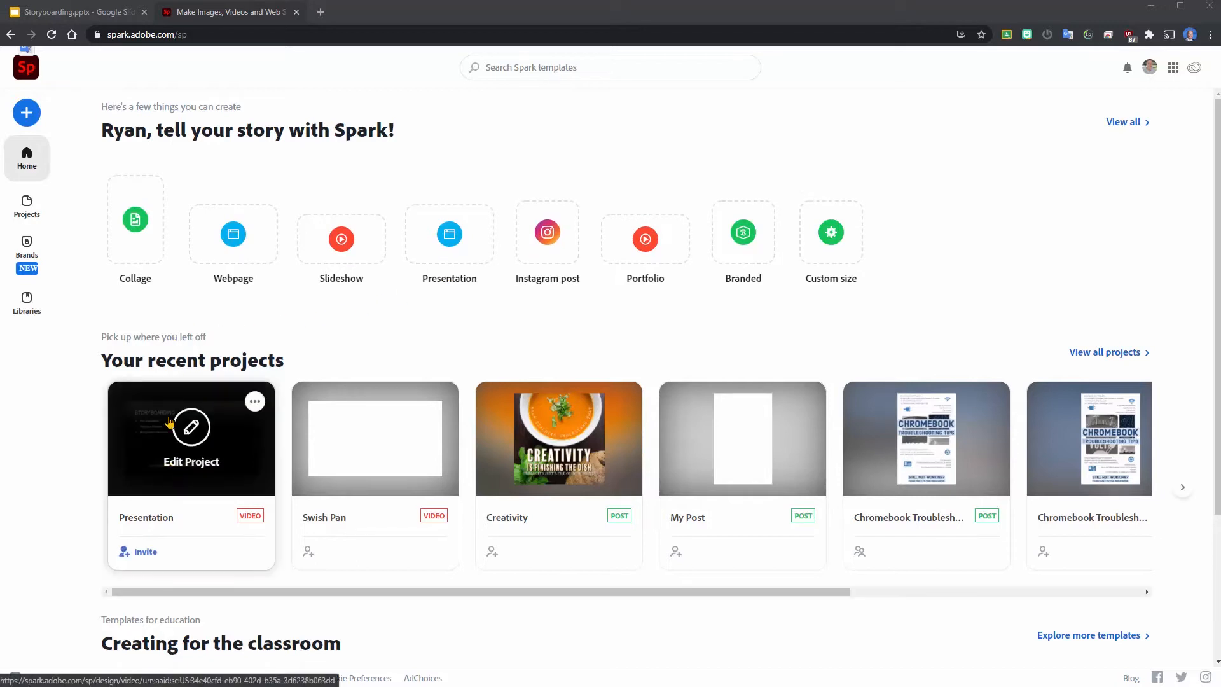
pyautogui.moveTo(174, 447)
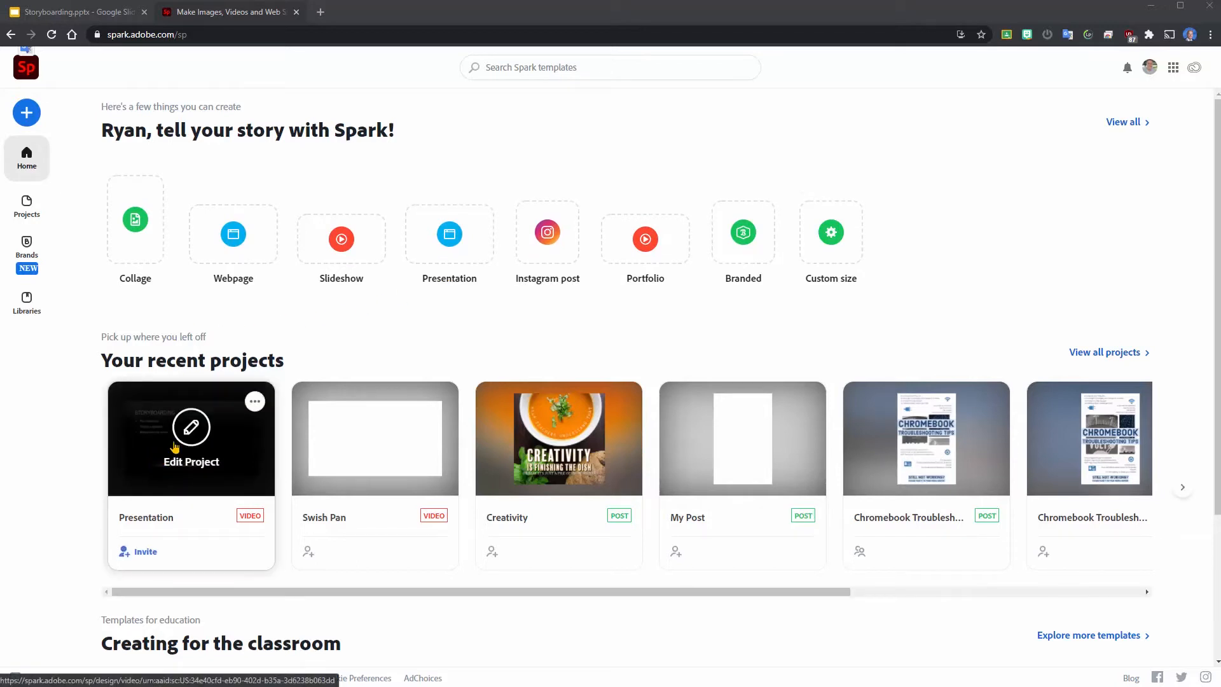
# Open the Presentation video project and start recording narration on slide 1
pyautogui.click(191, 438)
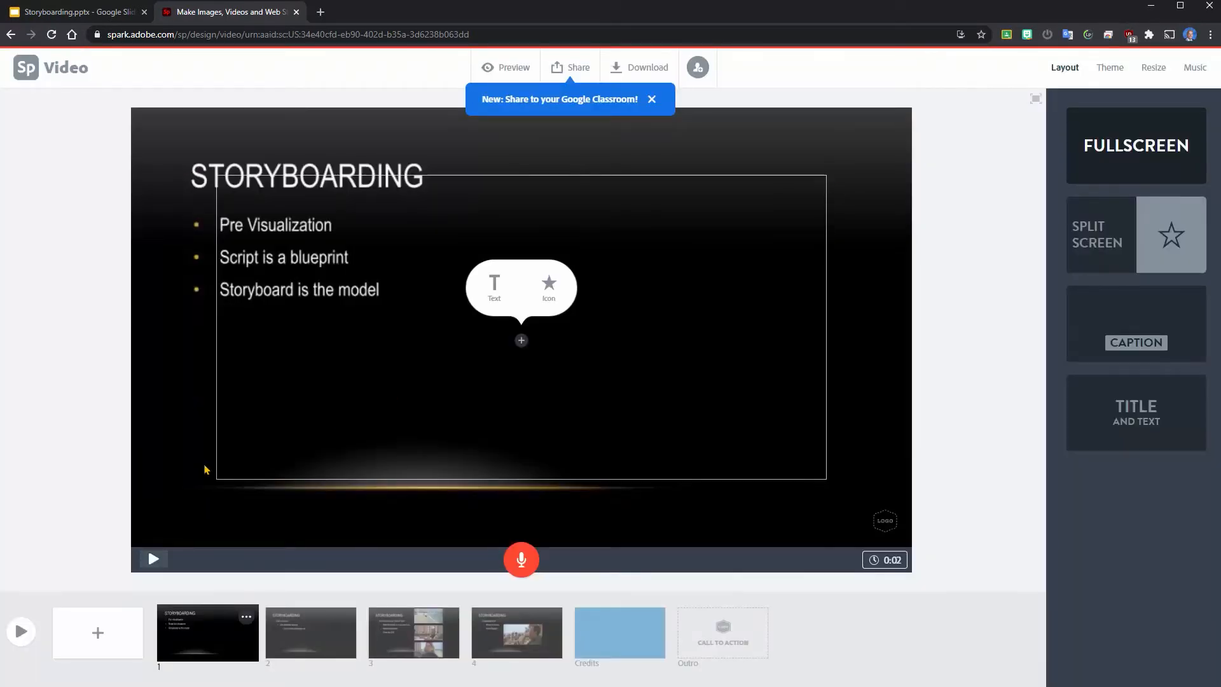
pyautogui.moveTo(295, 162)
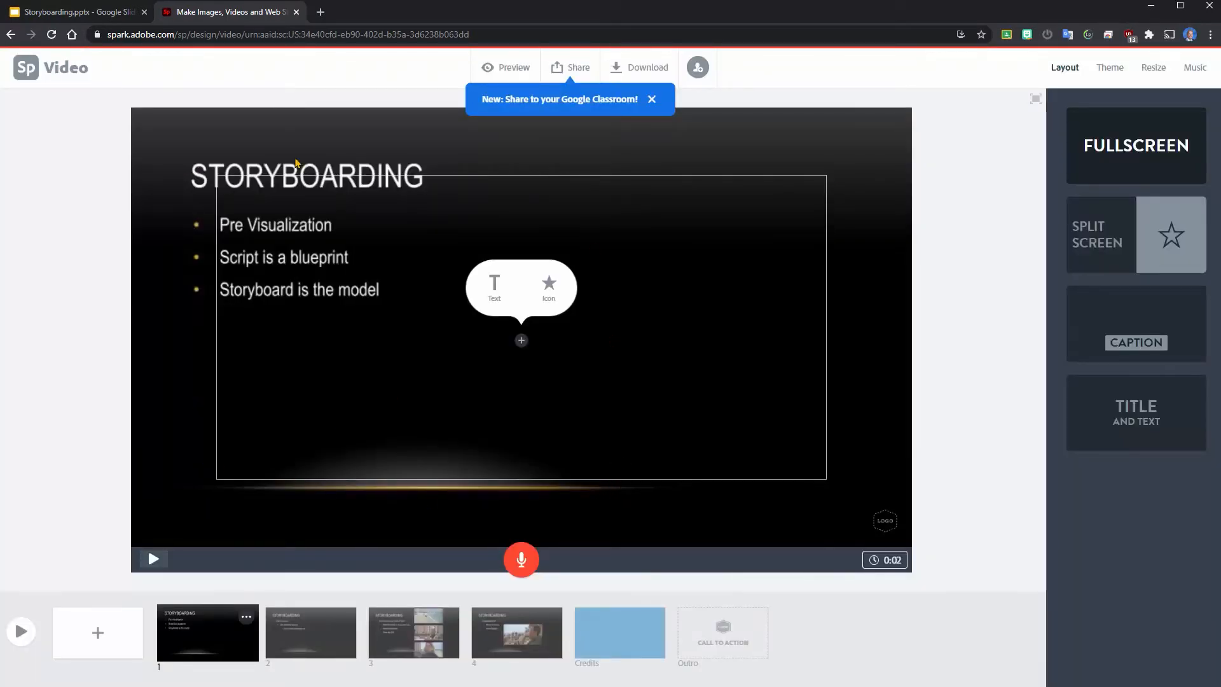
pyautogui.moveTo(259, 428)
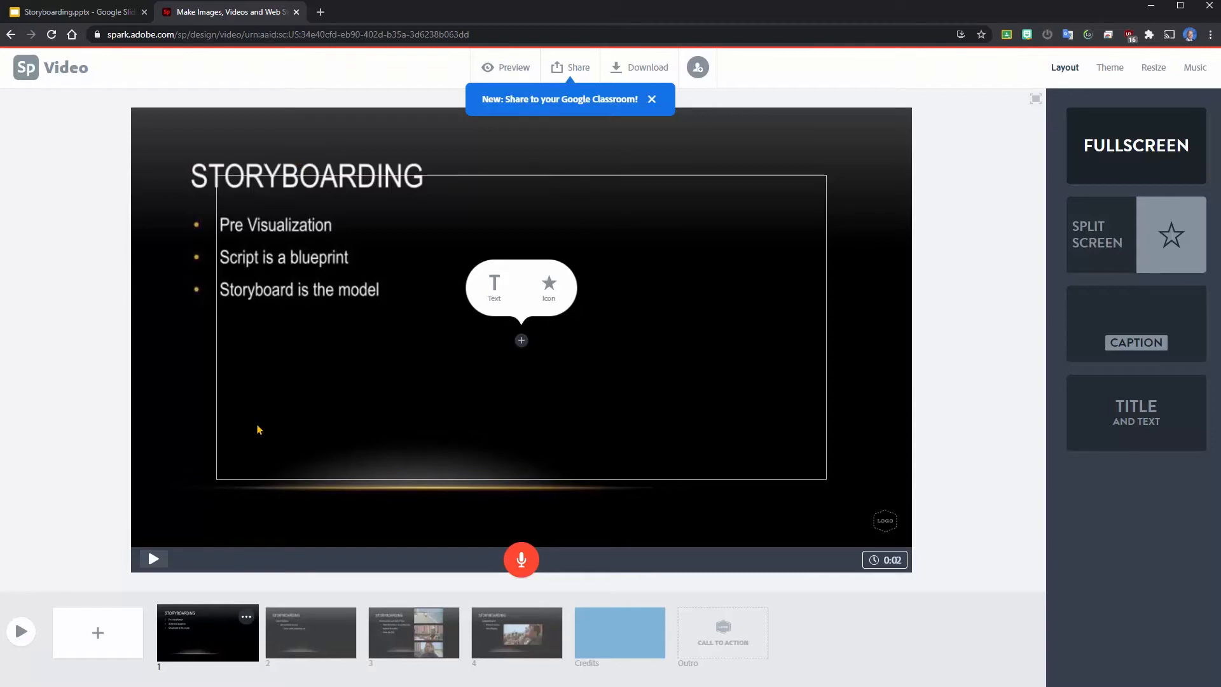
pyautogui.moveTo(268, 461)
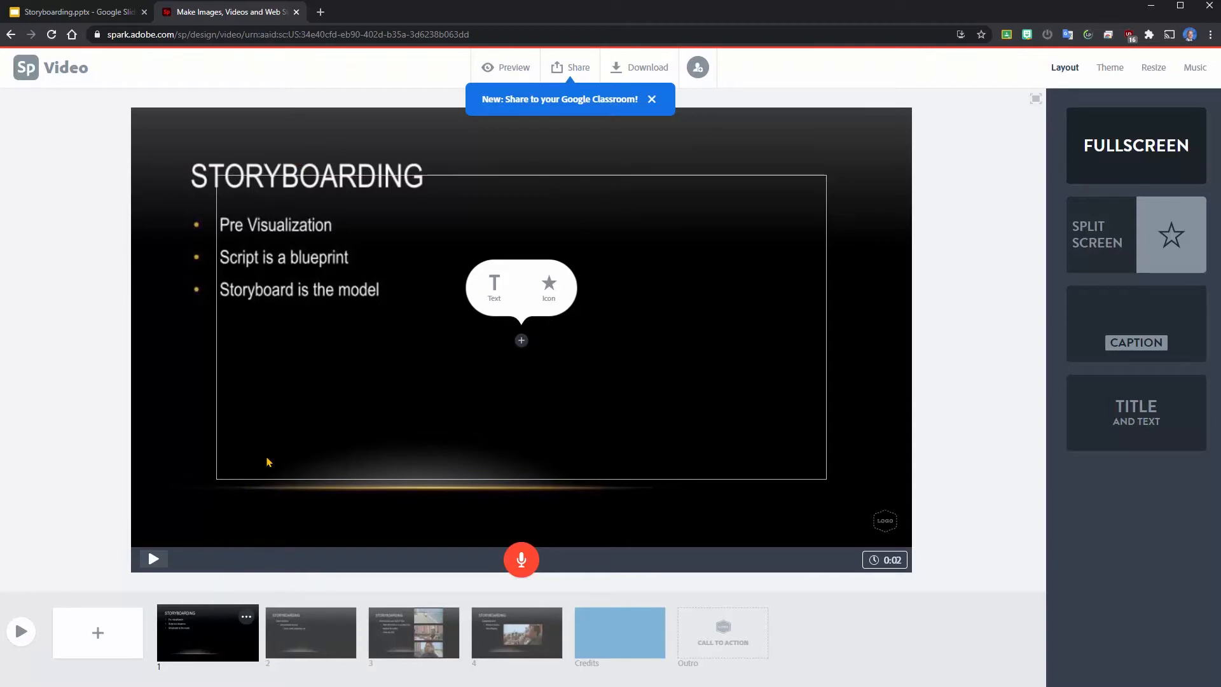
pyautogui.moveTo(710, 302)
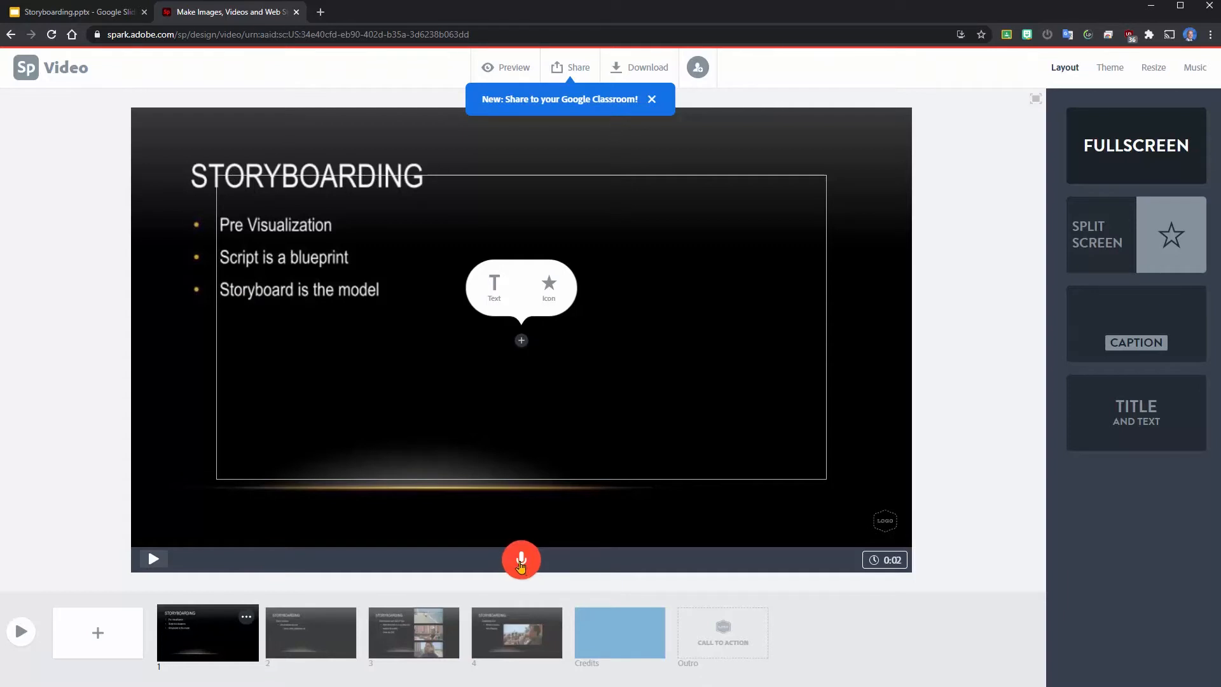
pyautogui.click(520, 559)
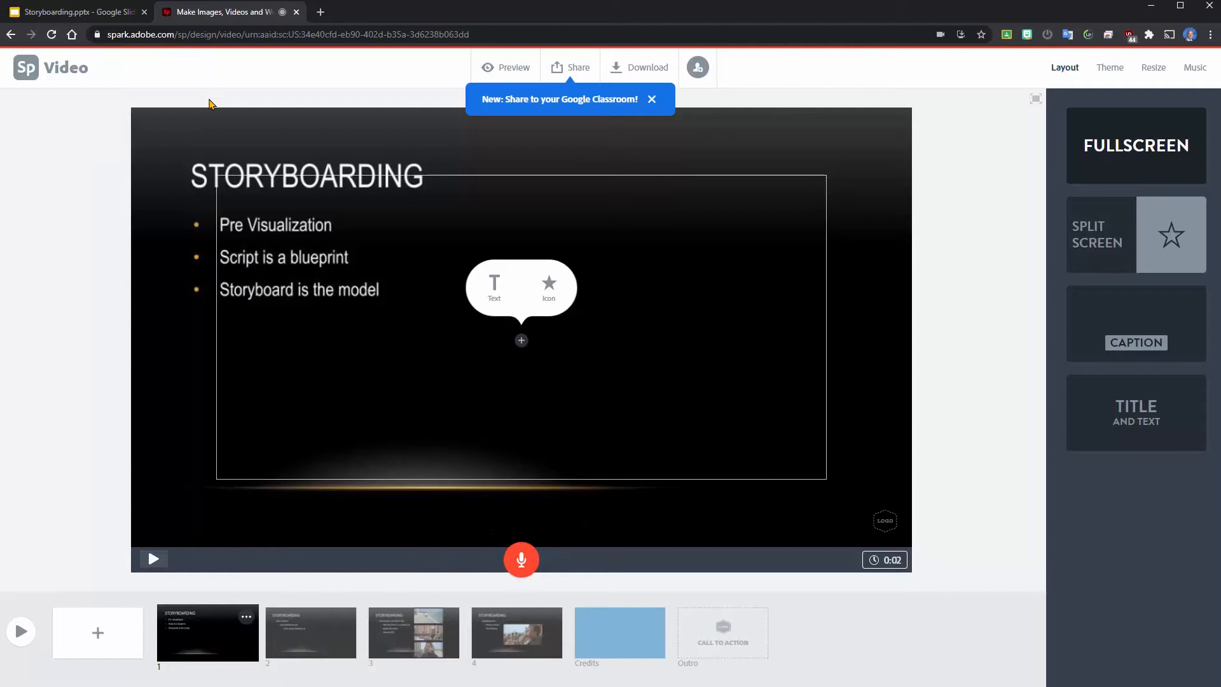
pyautogui.moveTo(521, 559)
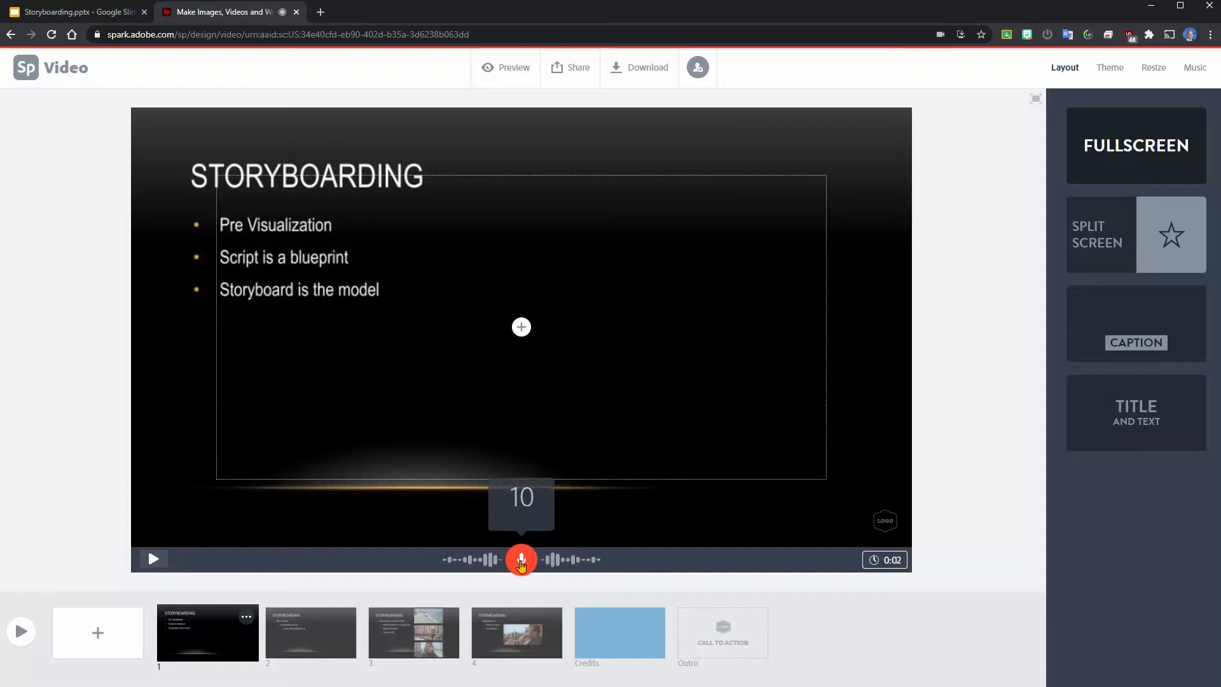
# Finish the 12-second voiceover on slide 1 and review its playback
pyautogui.click(520, 559)
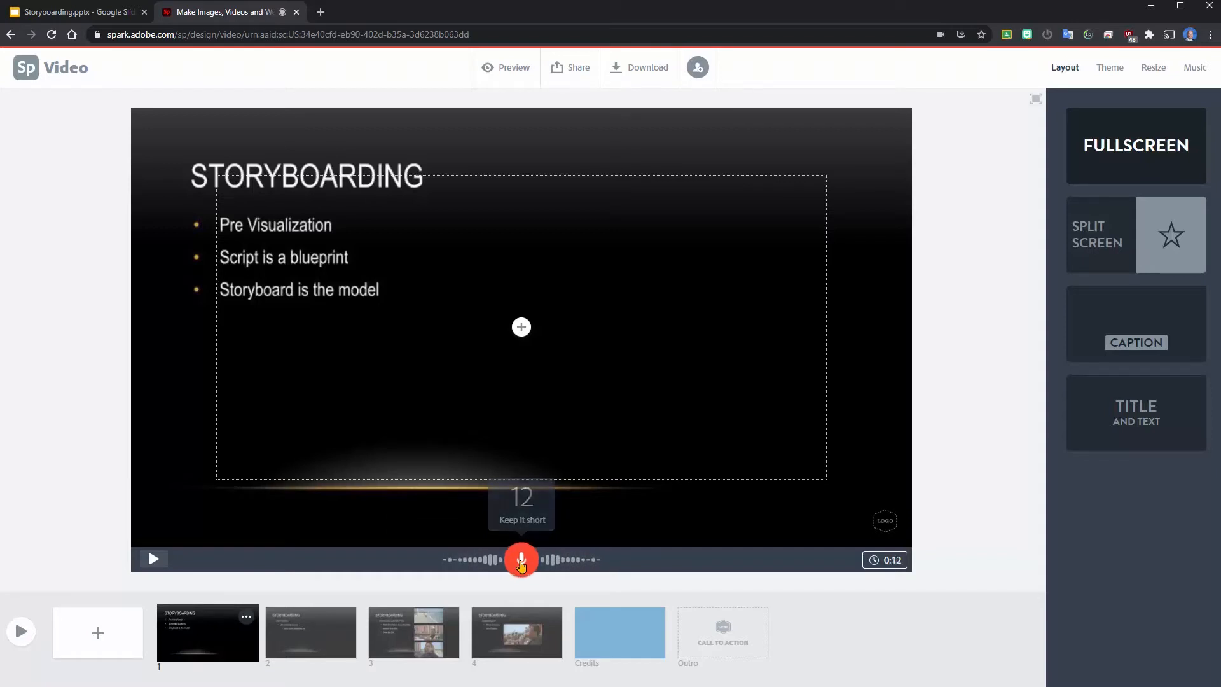
pyautogui.moveTo(432, 538)
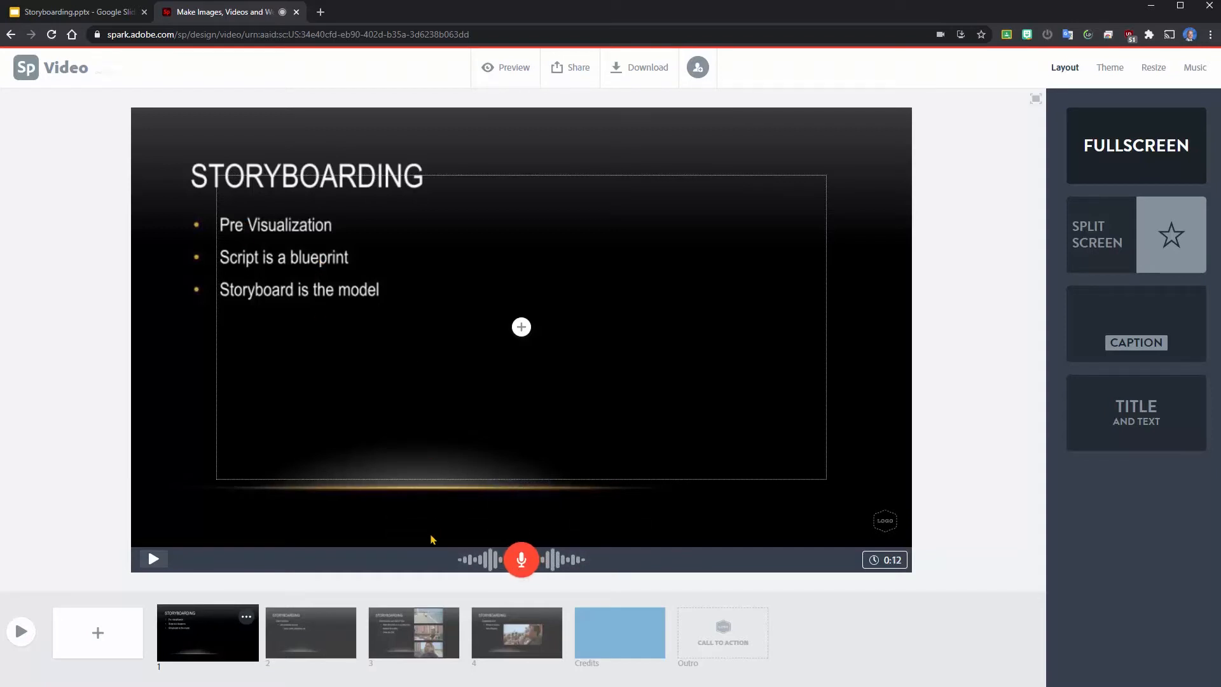
pyautogui.moveTo(154, 559)
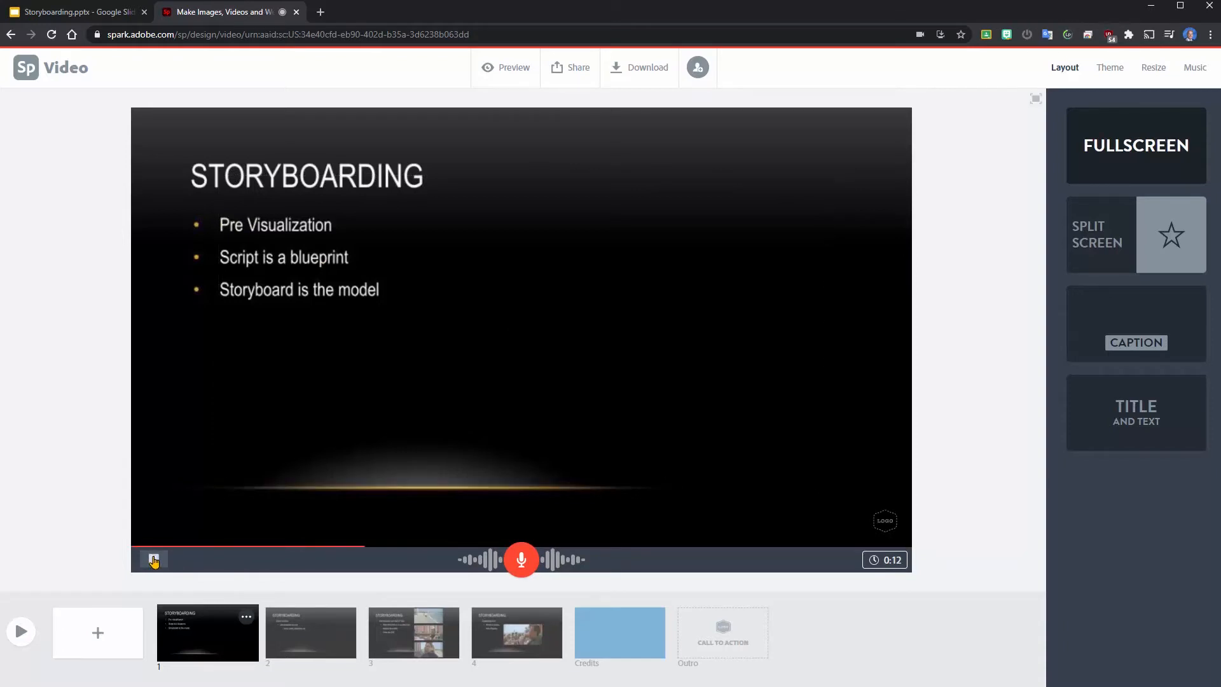
pyautogui.click(520, 327)
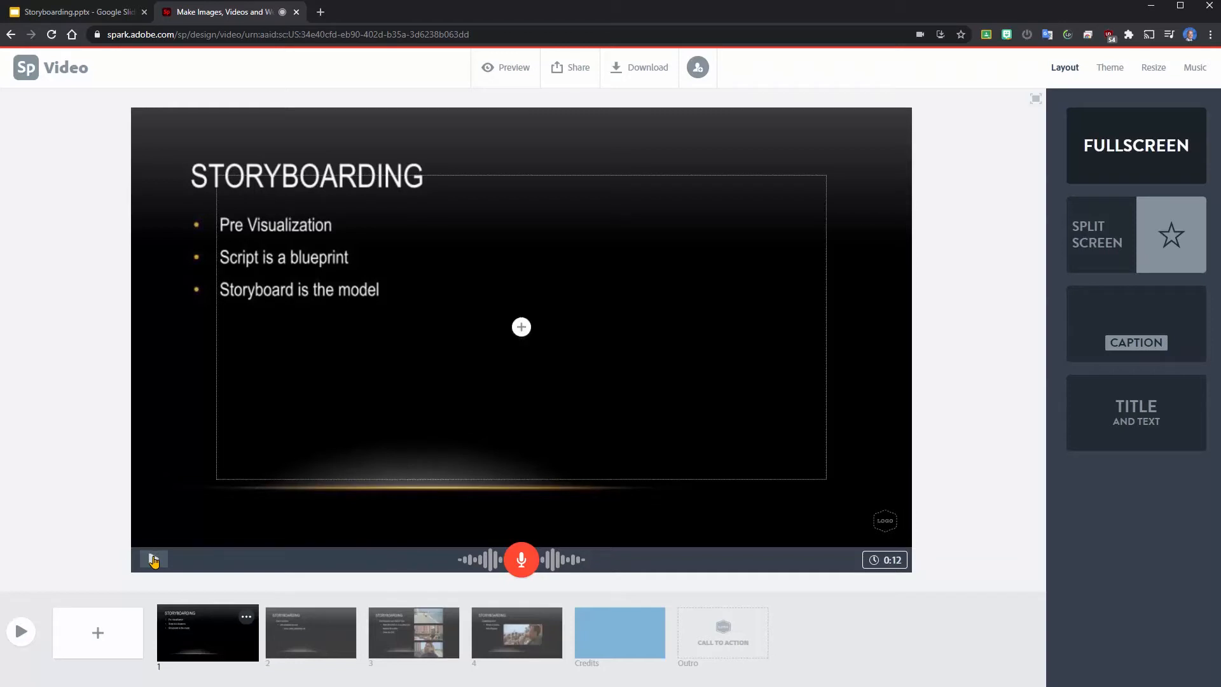
pyautogui.moveTo(254, 462)
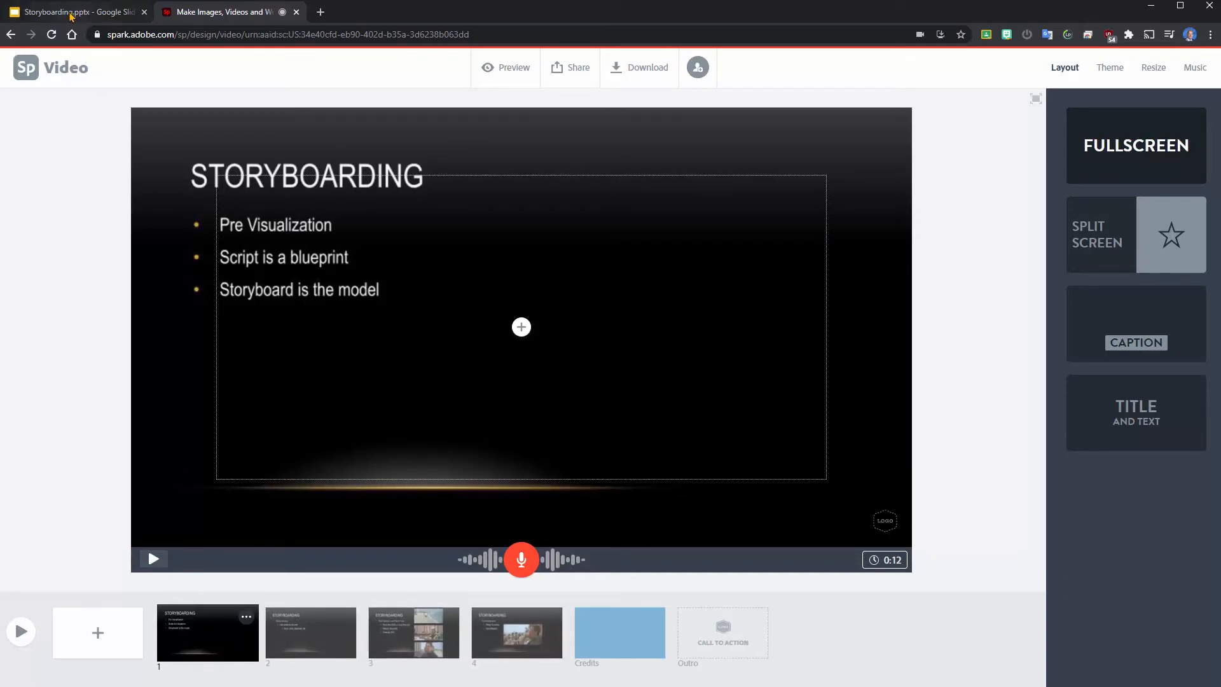
# Show slide 5, the Tim Burgard storyboard sketch, in the Storyboarding deck
pyautogui.click(73, 12)
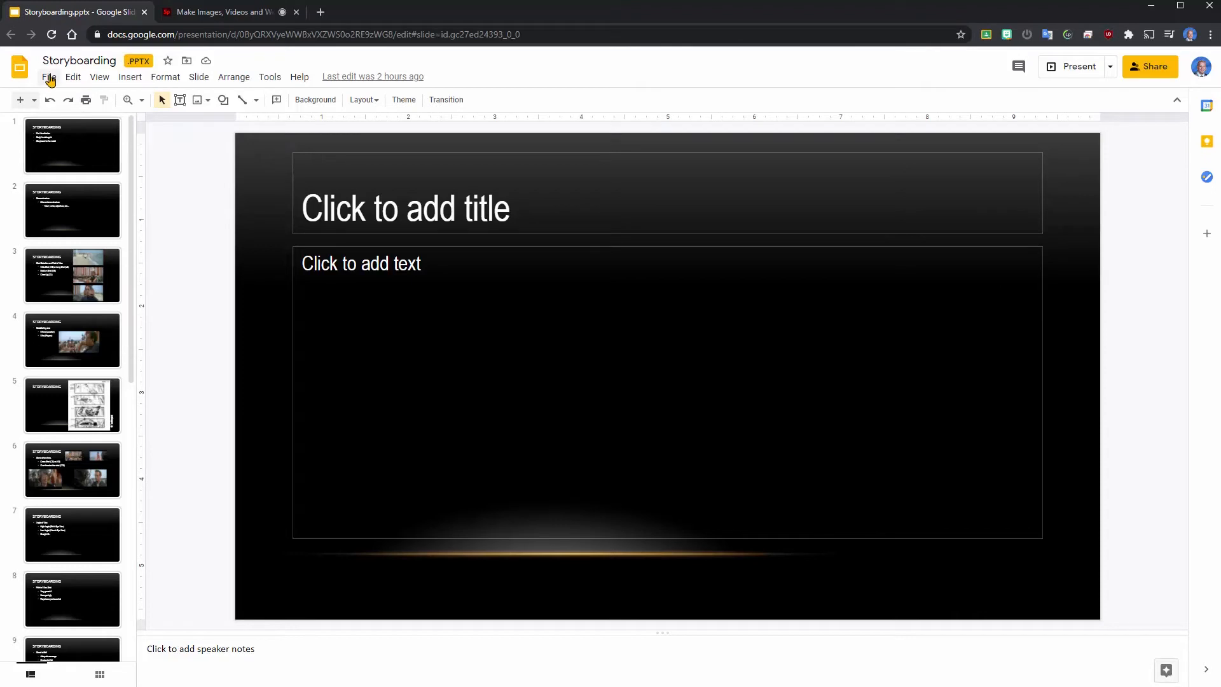
pyautogui.click(72, 405)
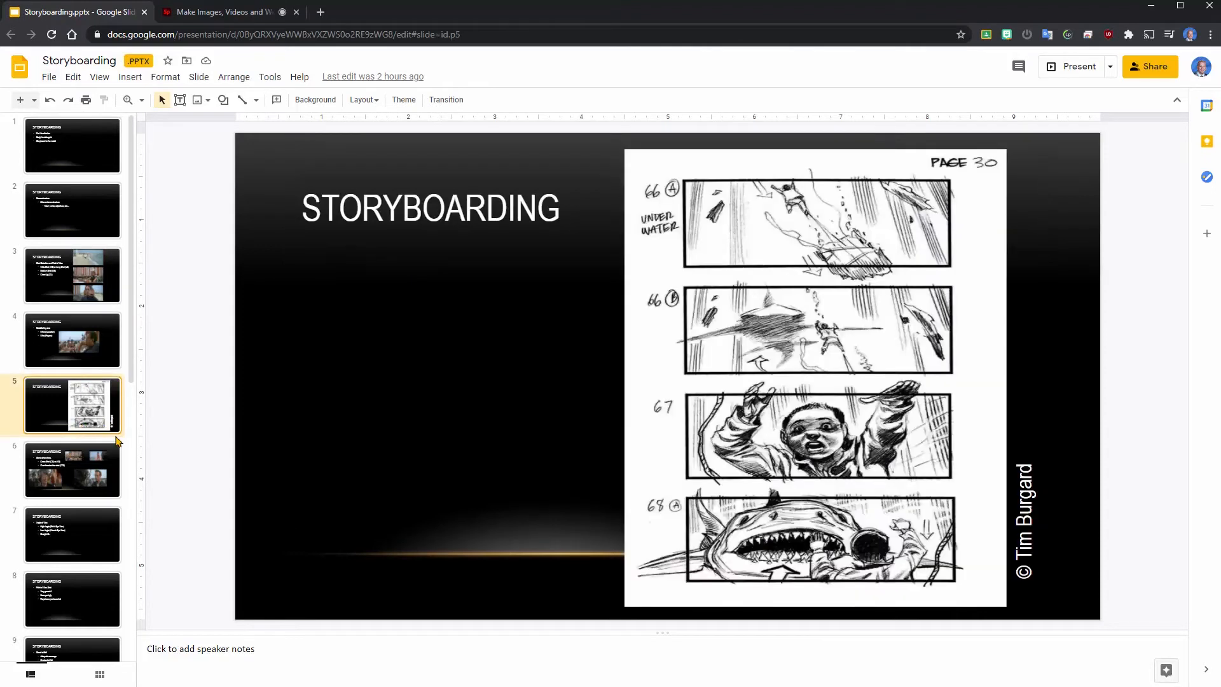
pyautogui.moveTo(47, 166)
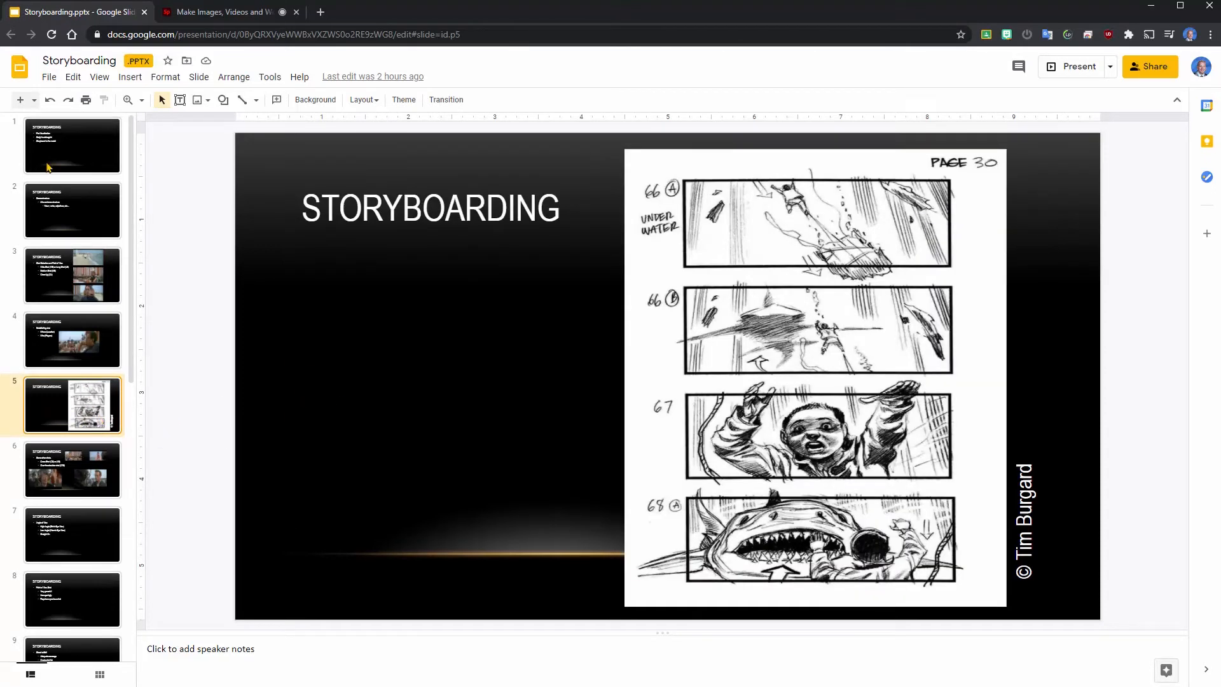
pyautogui.click(48, 77)
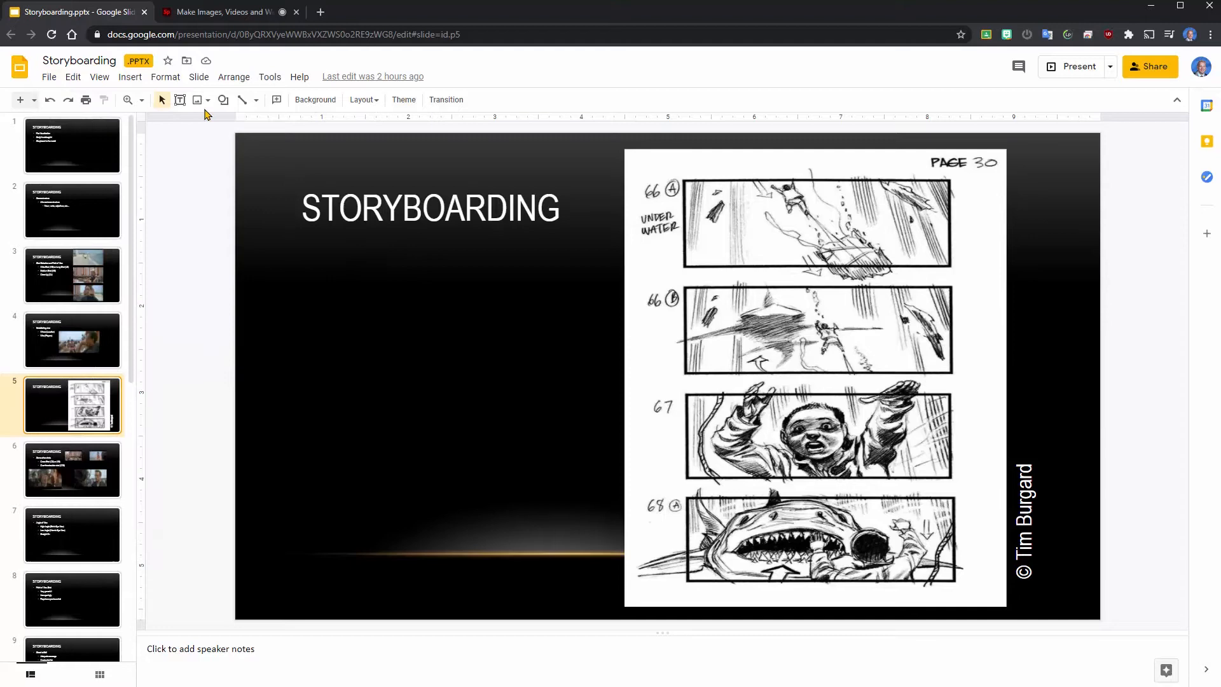
# Add a fifth video slide using Storyboarding.pptx.jpg uploaded from Downloads
pyautogui.click(226, 11)
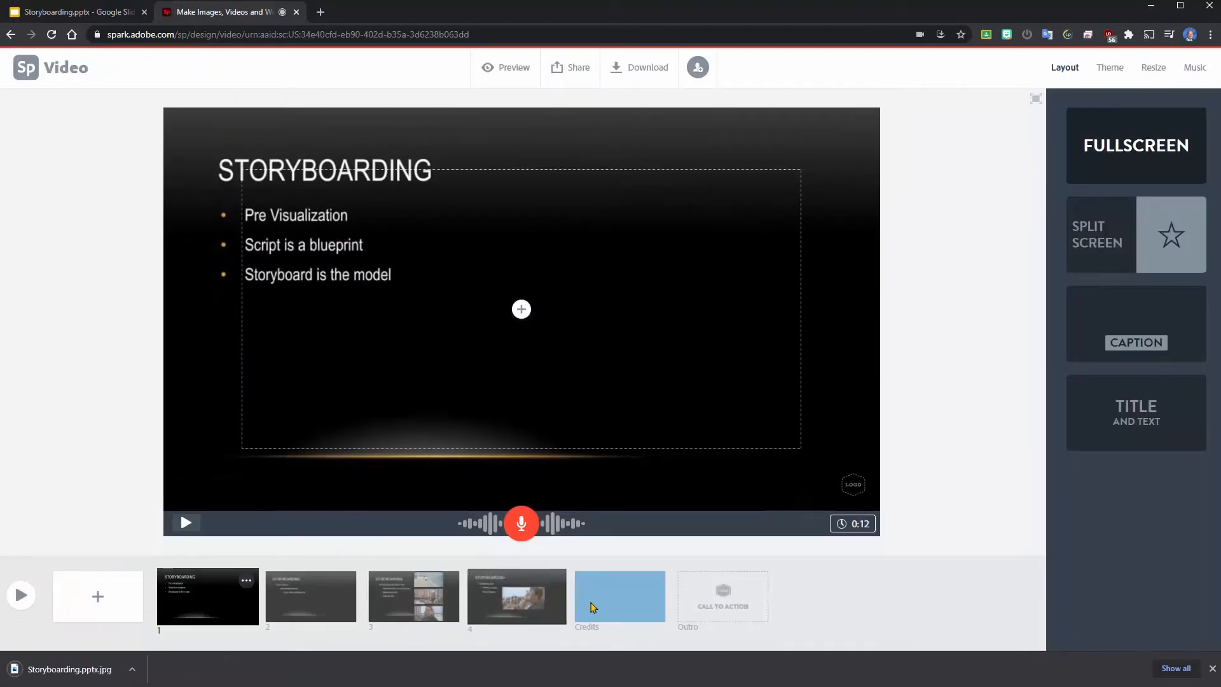
pyautogui.moveTo(97, 601)
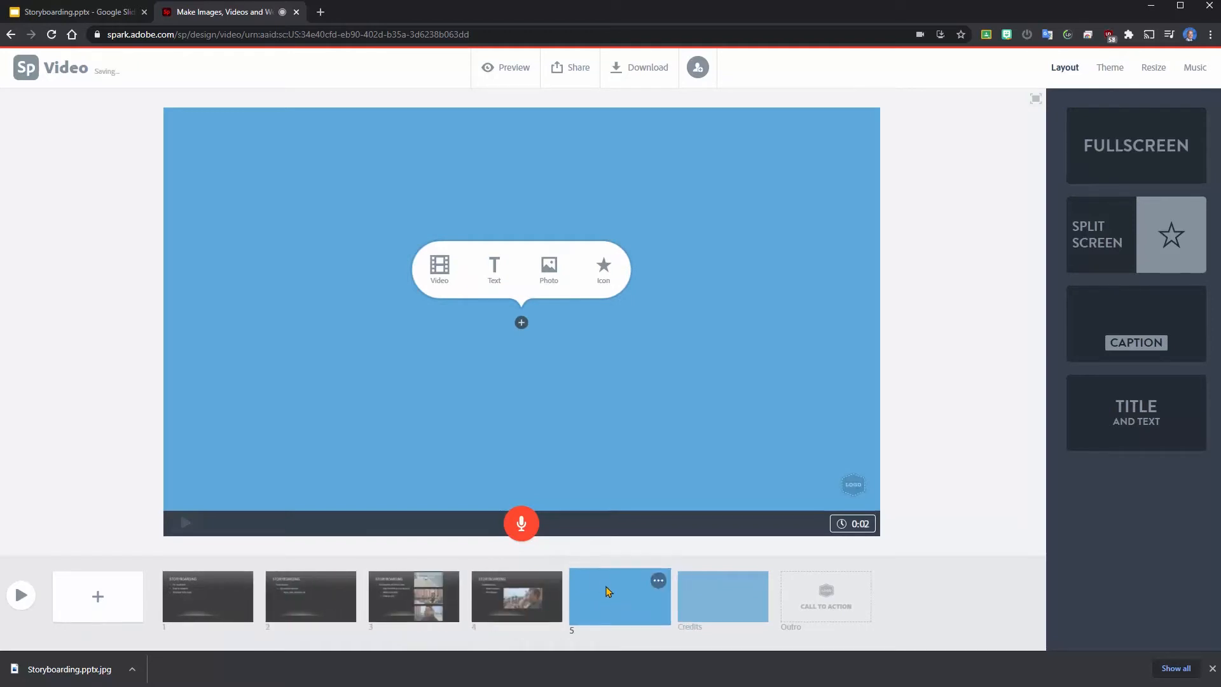
pyautogui.click(548, 268)
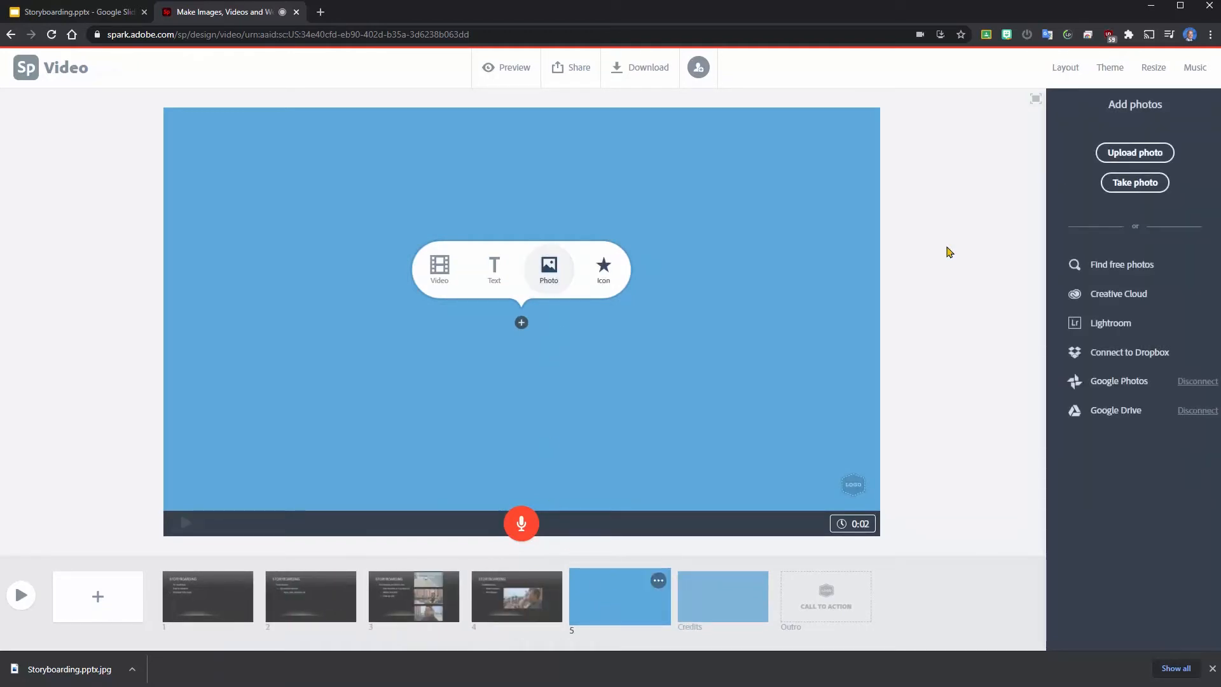
pyautogui.click(1133, 152)
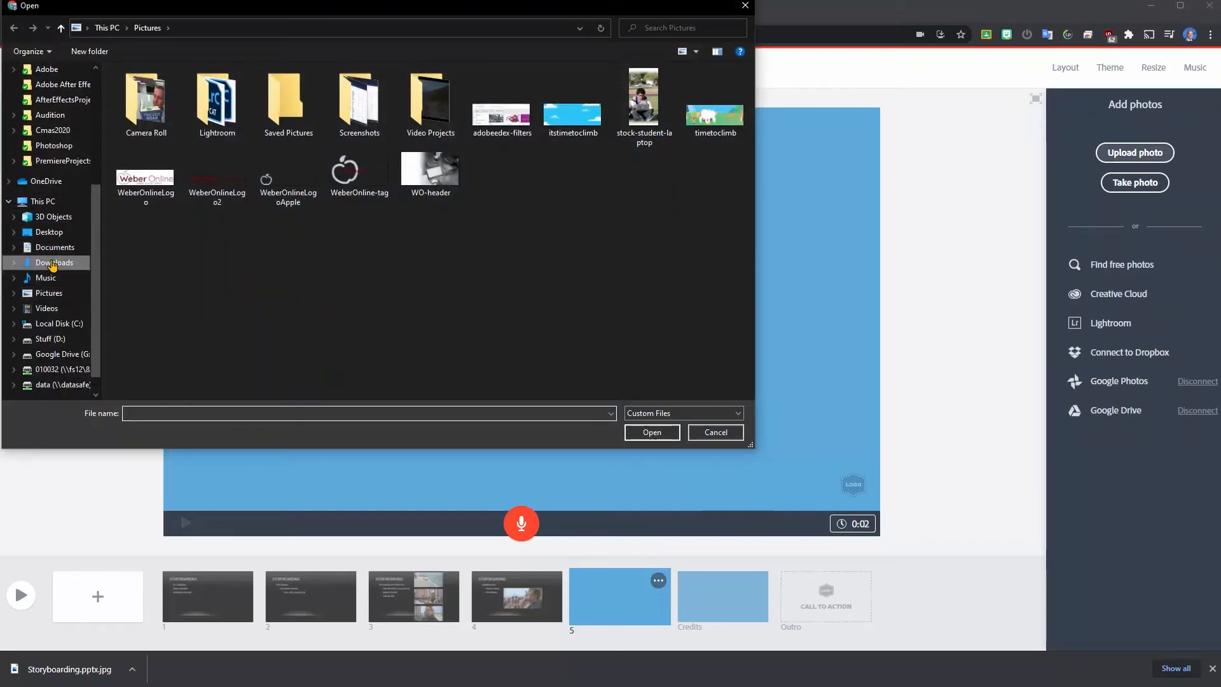
pyautogui.click(55, 263)
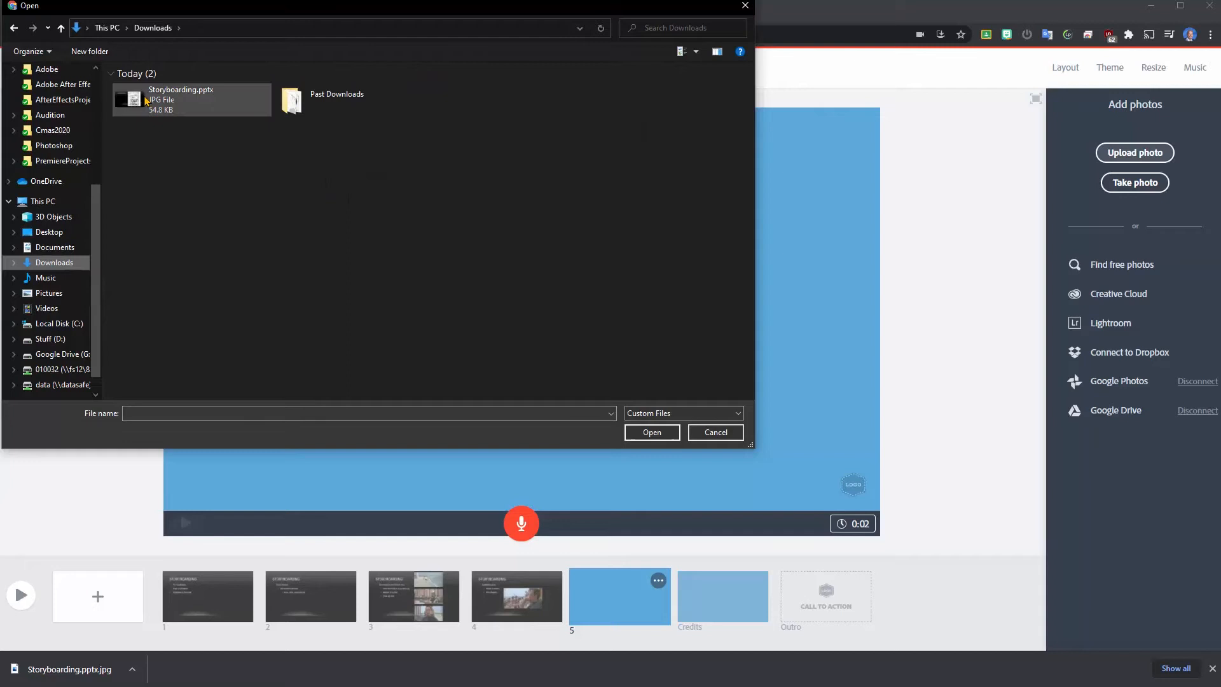
pyautogui.click(714, 433)
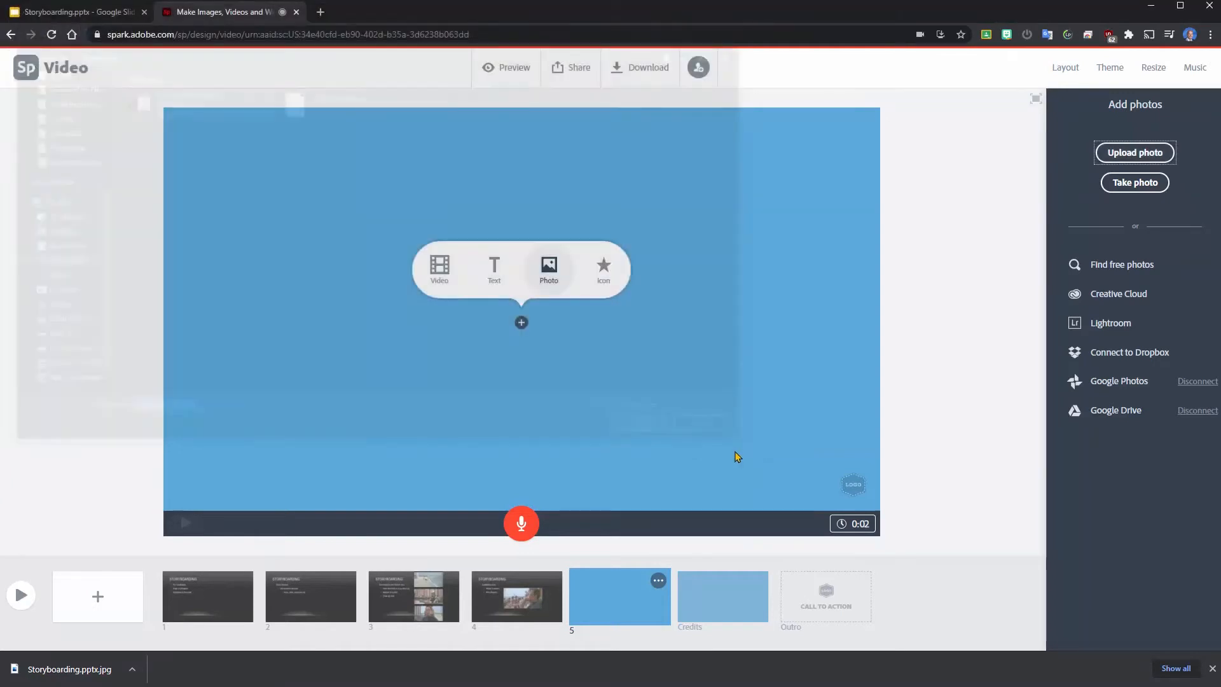
pyautogui.click(548, 268)
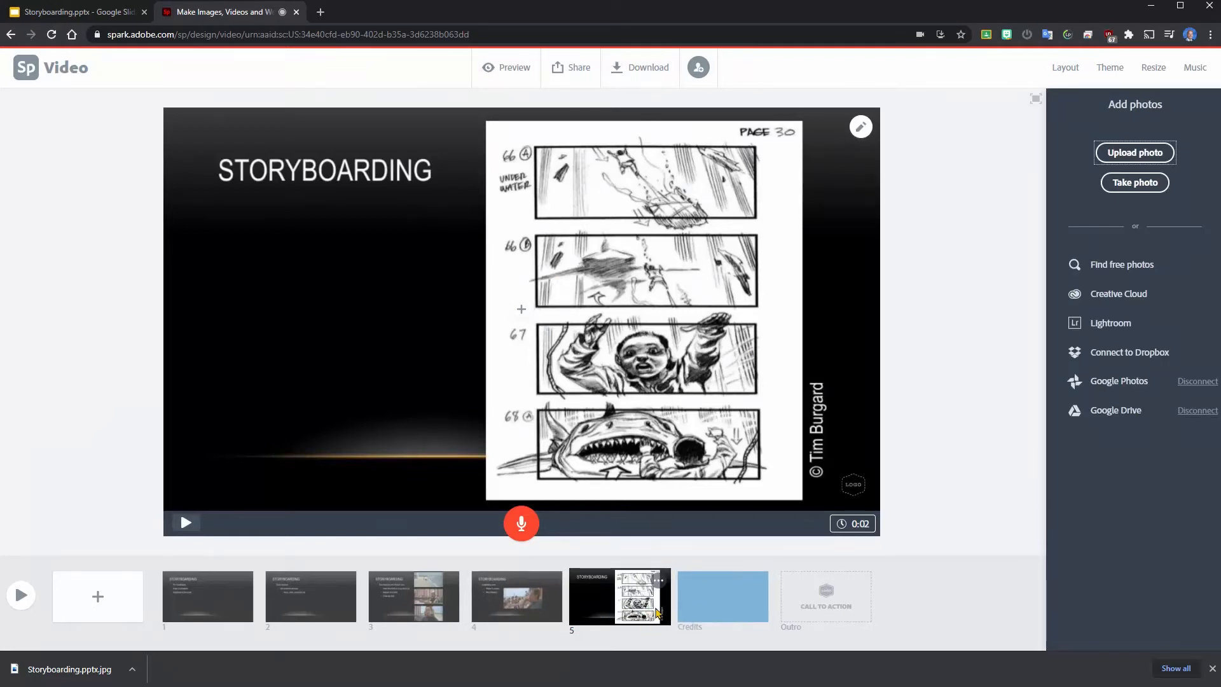
# Add a blank slide 6 after slide 5 and choose Photo for it
pyautogui.click(722, 597)
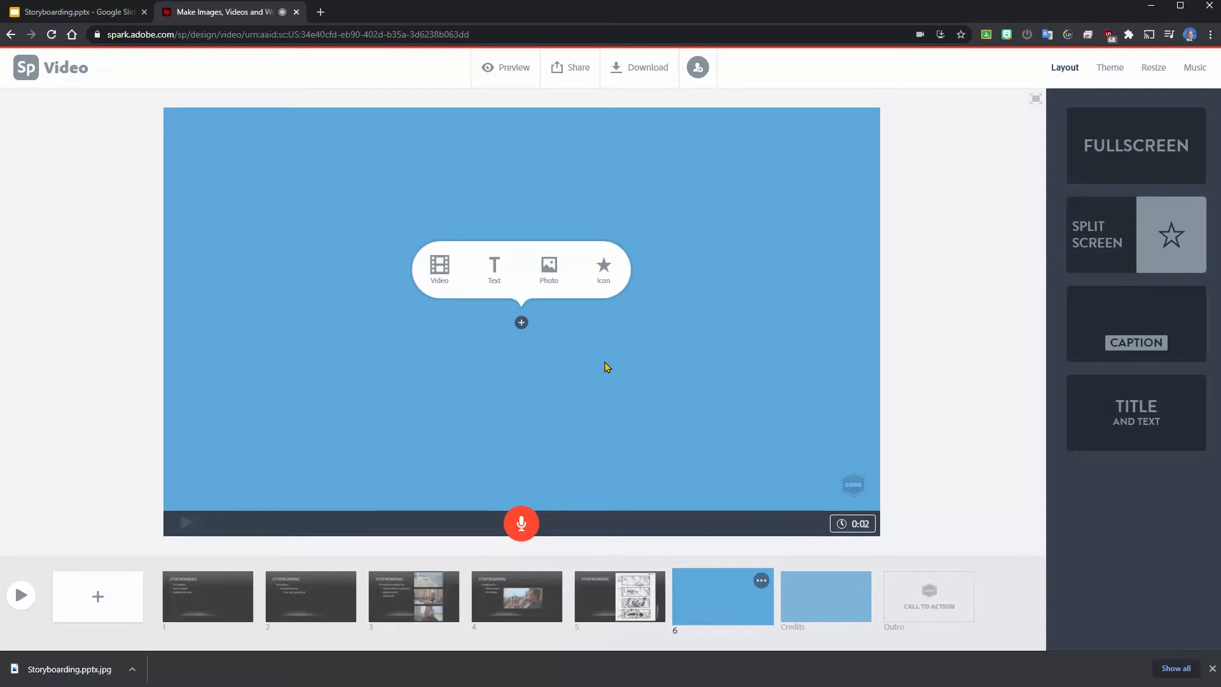
pyautogui.moveTo(553, 301)
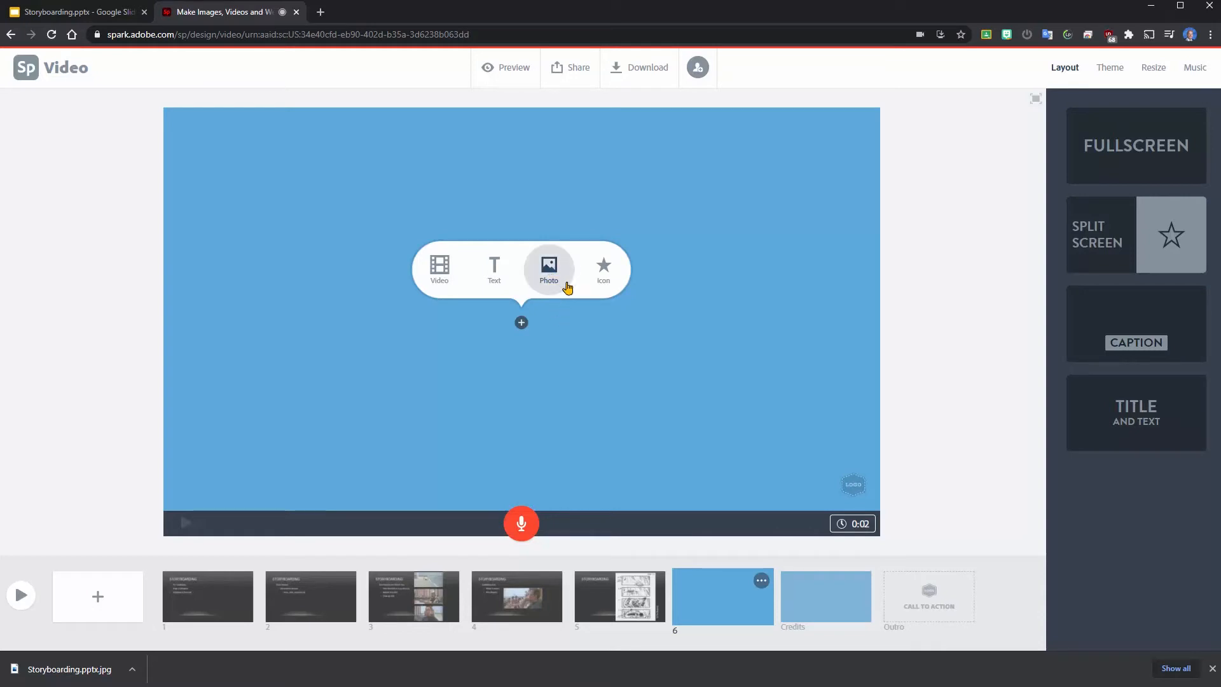
pyautogui.click(548, 269)
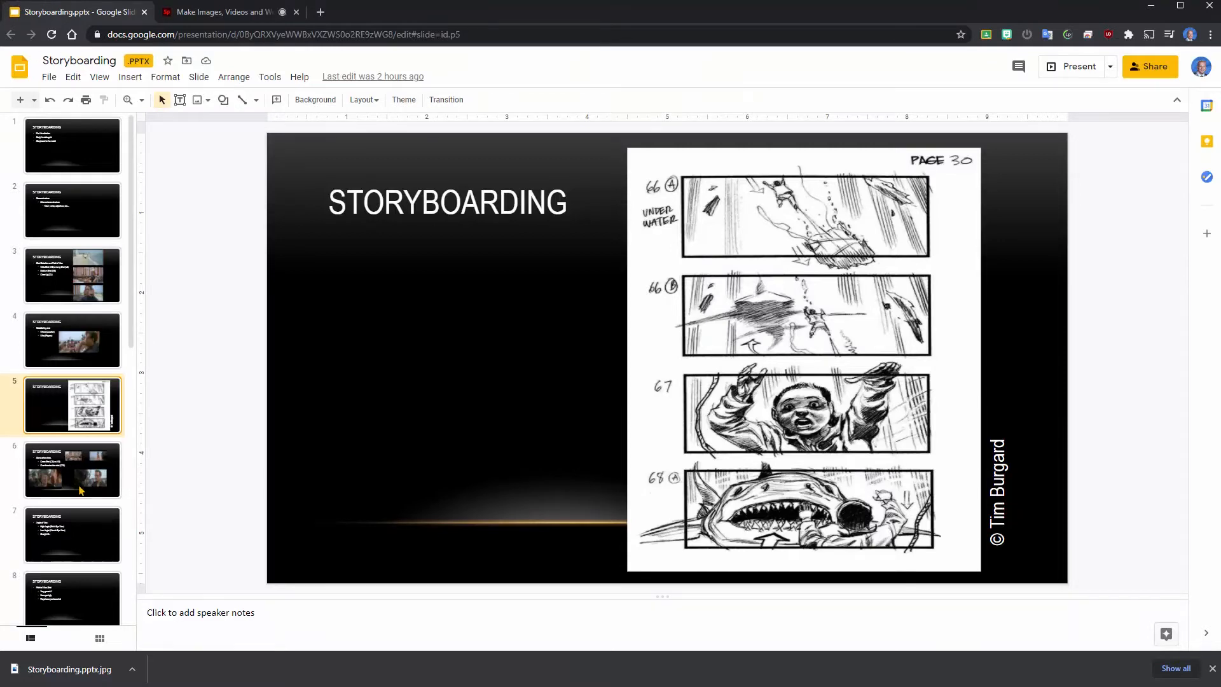
# Export blank slide 17 as a Storyboarding JPEG image, then return to Spark
pyautogui.click(72, 592)
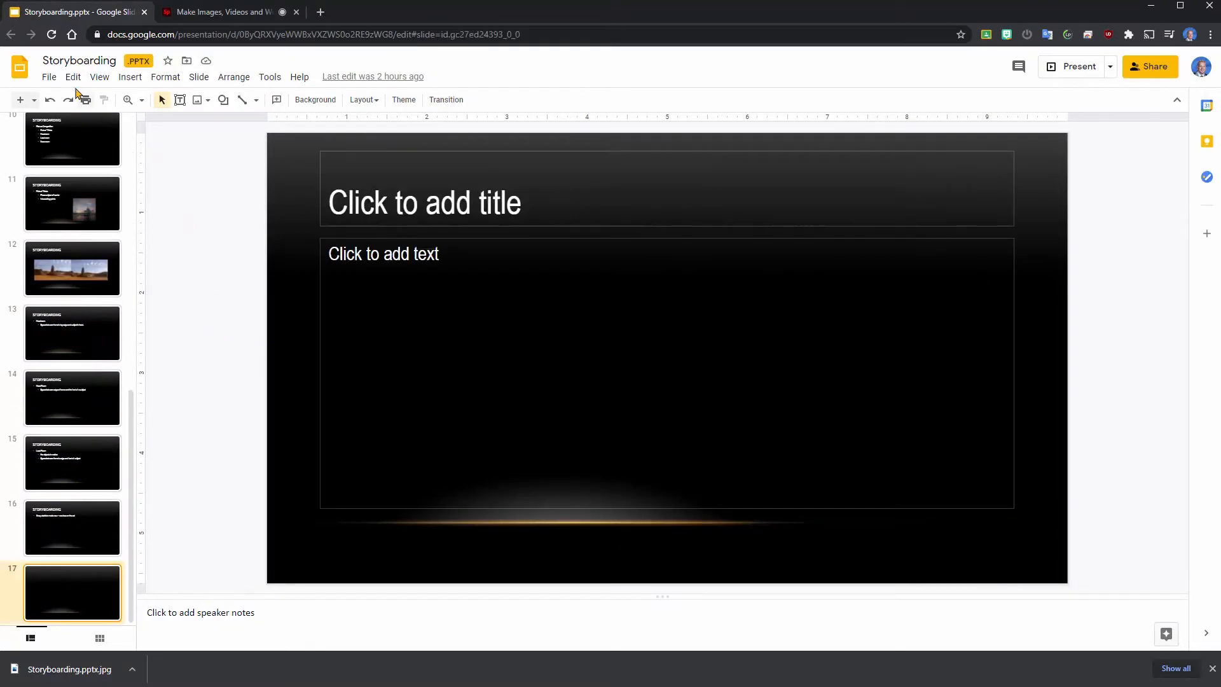
pyautogui.click(48, 76)
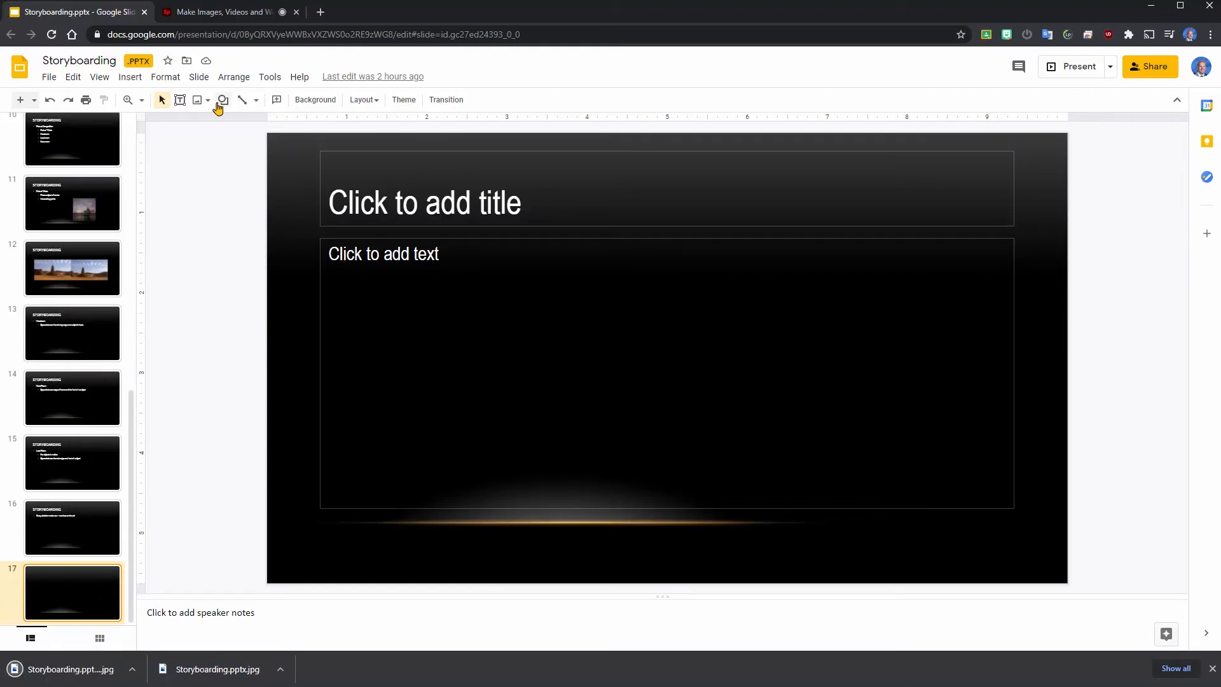
pyautogui.click(226, 12)
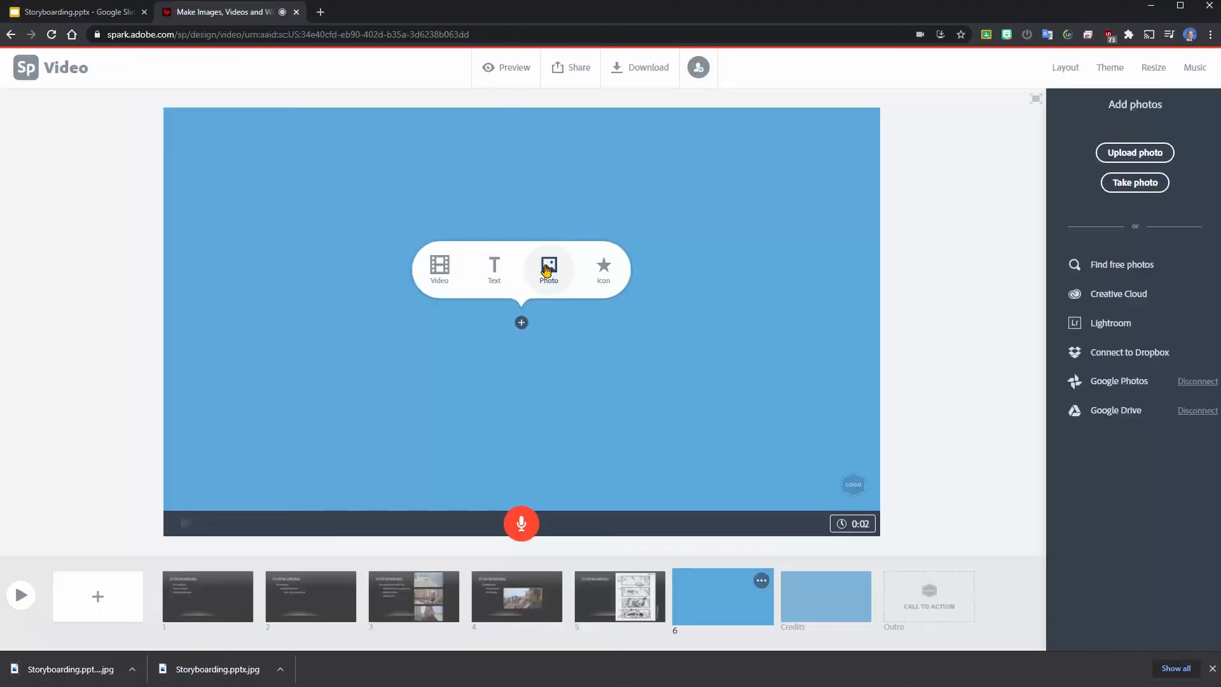
# Upload Storyboarding.pptx.jpg from Downloads as slide 6's background photo
pyautogui.click(1134, 152)
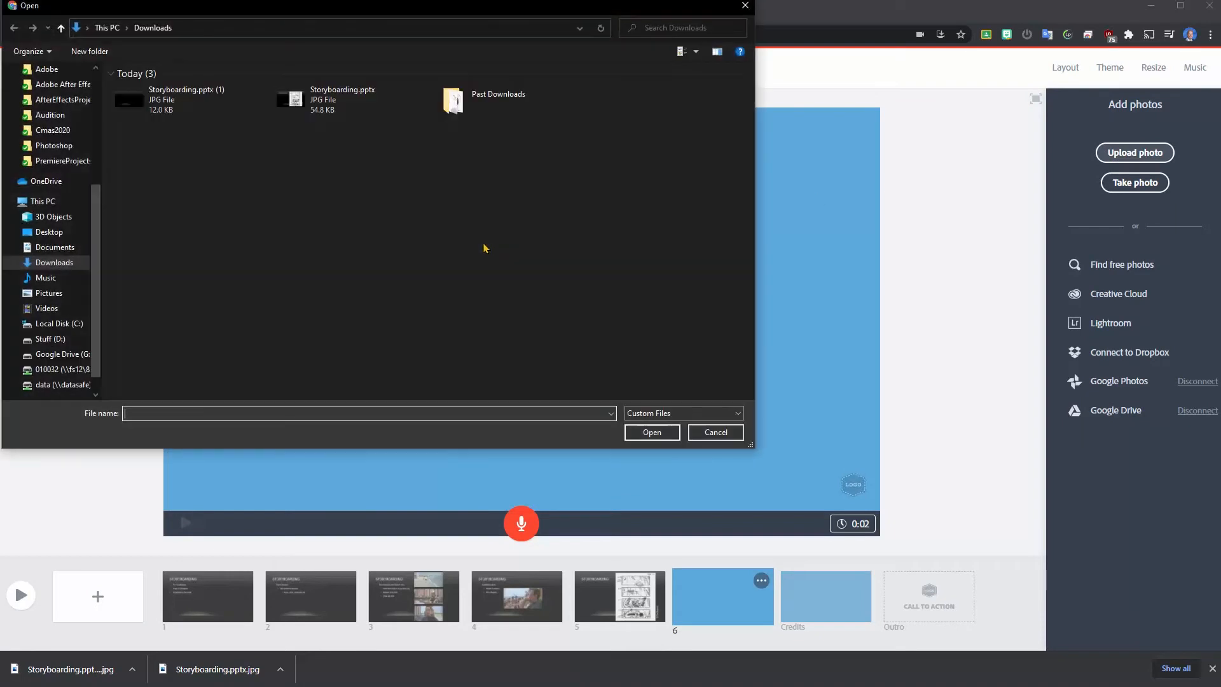
pyautogui.click(714, 433)
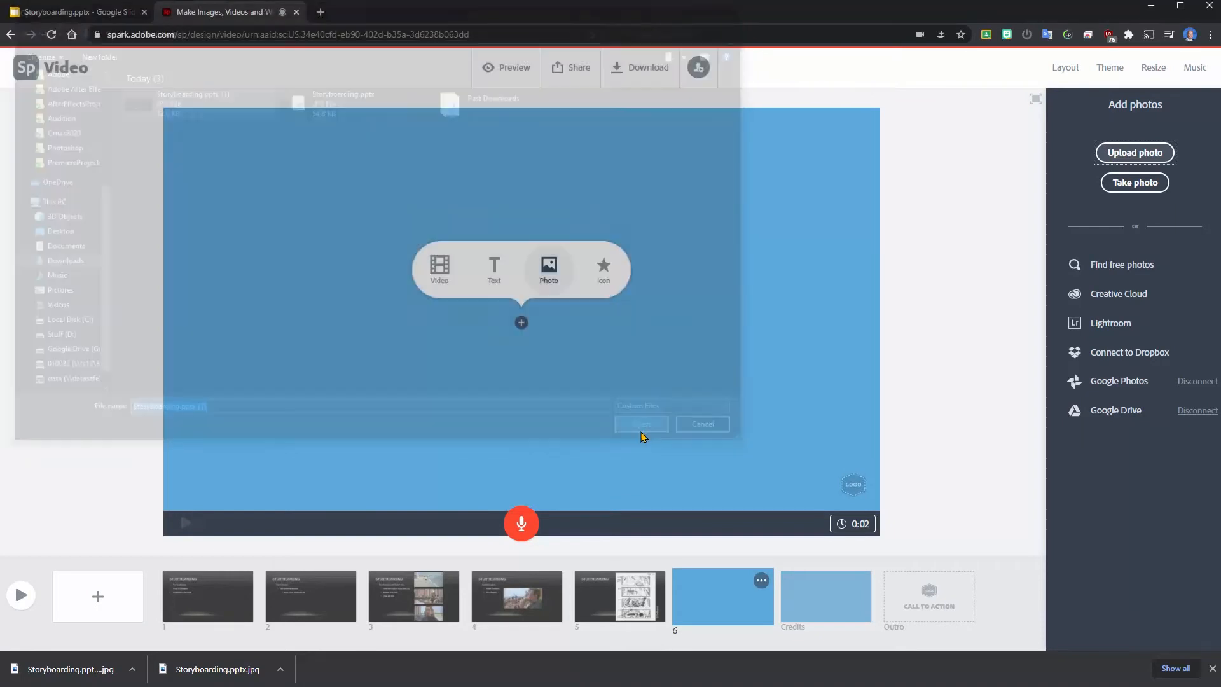
pyautogui.click(700, 423)
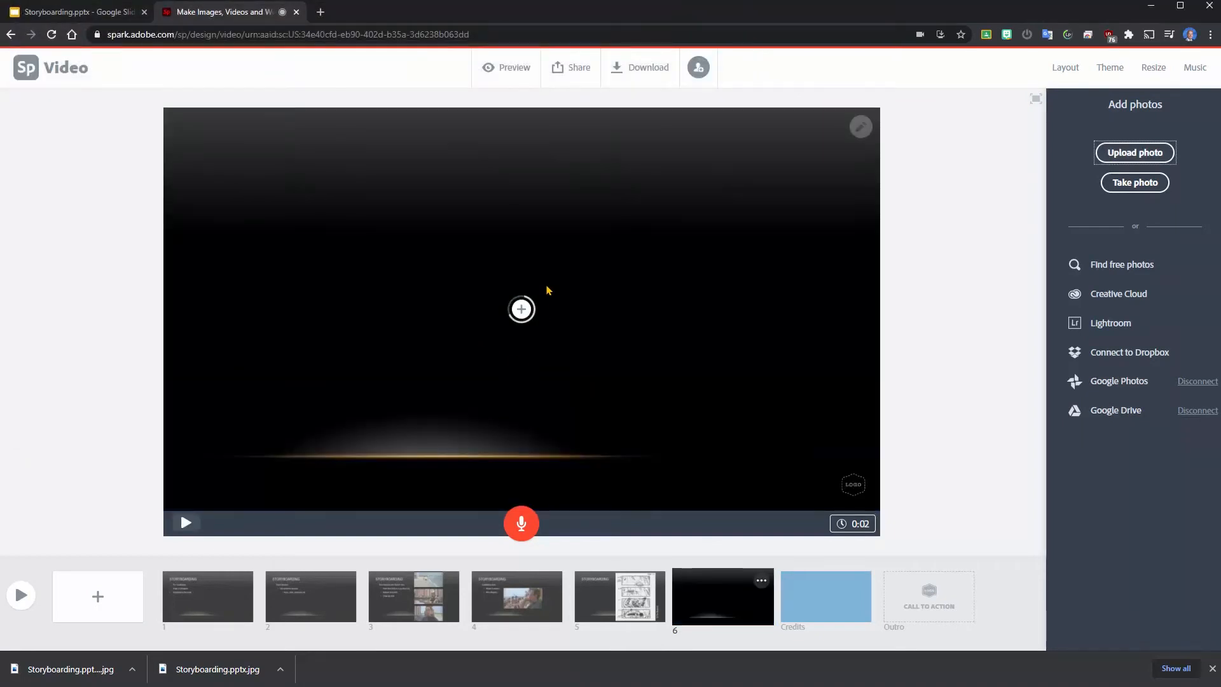
pyautogui.click(521, 308)
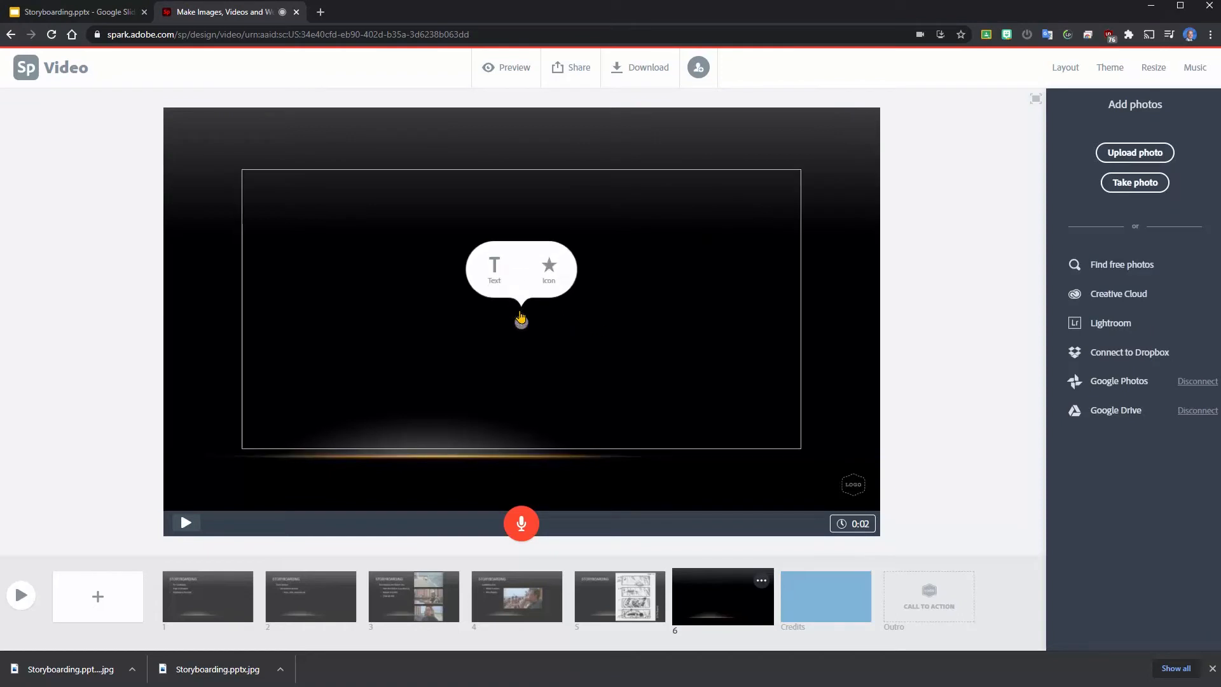
pyautogui.click(1064, 66)
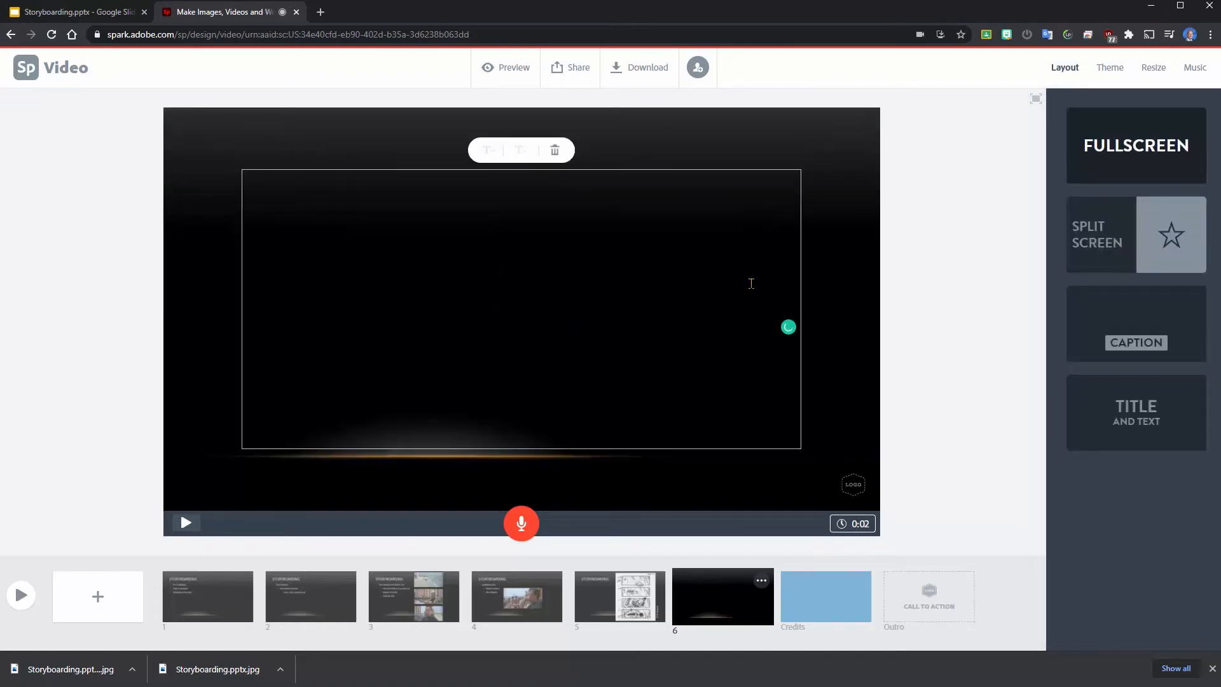
pyautogui.write('N')
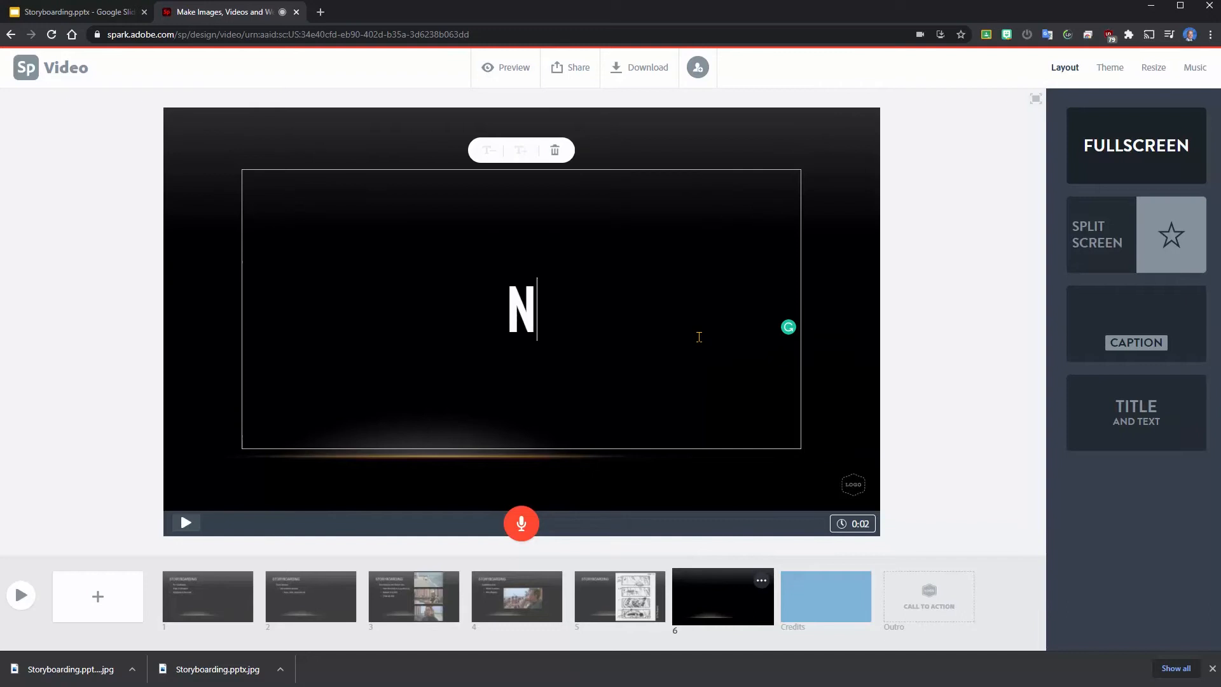
pyautogui.write('New Tex')
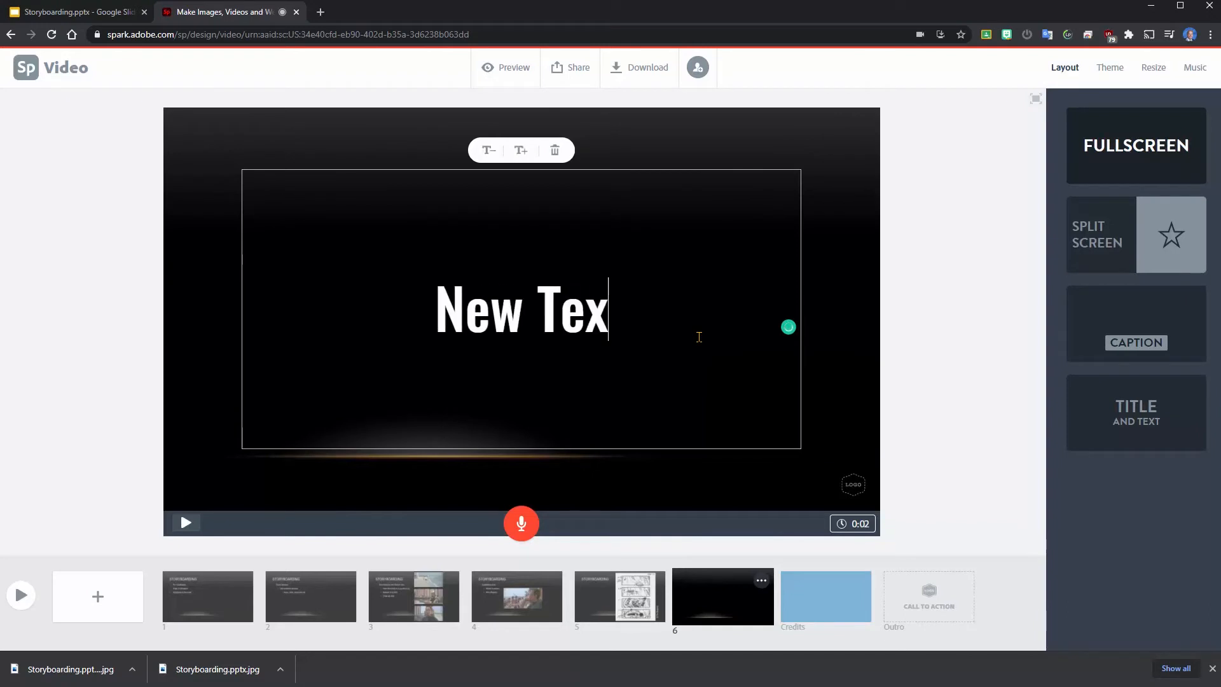
pyautogui.doubleClick(568, 309)
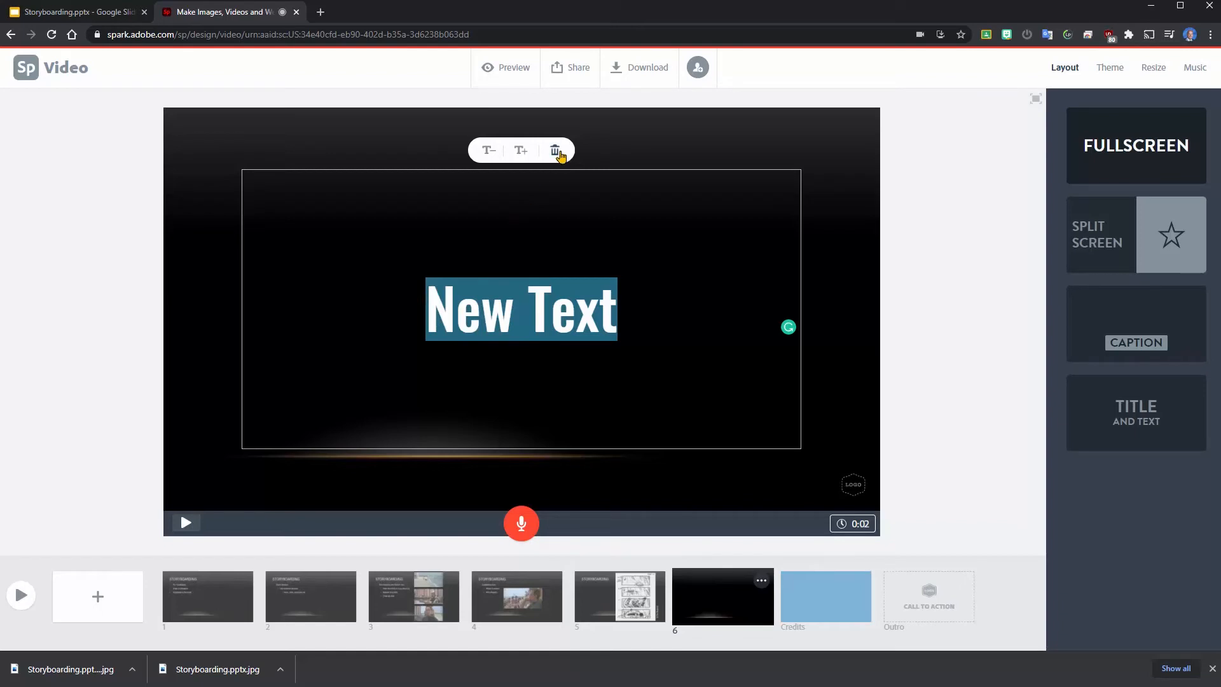
pyautogui.click(555, 151)
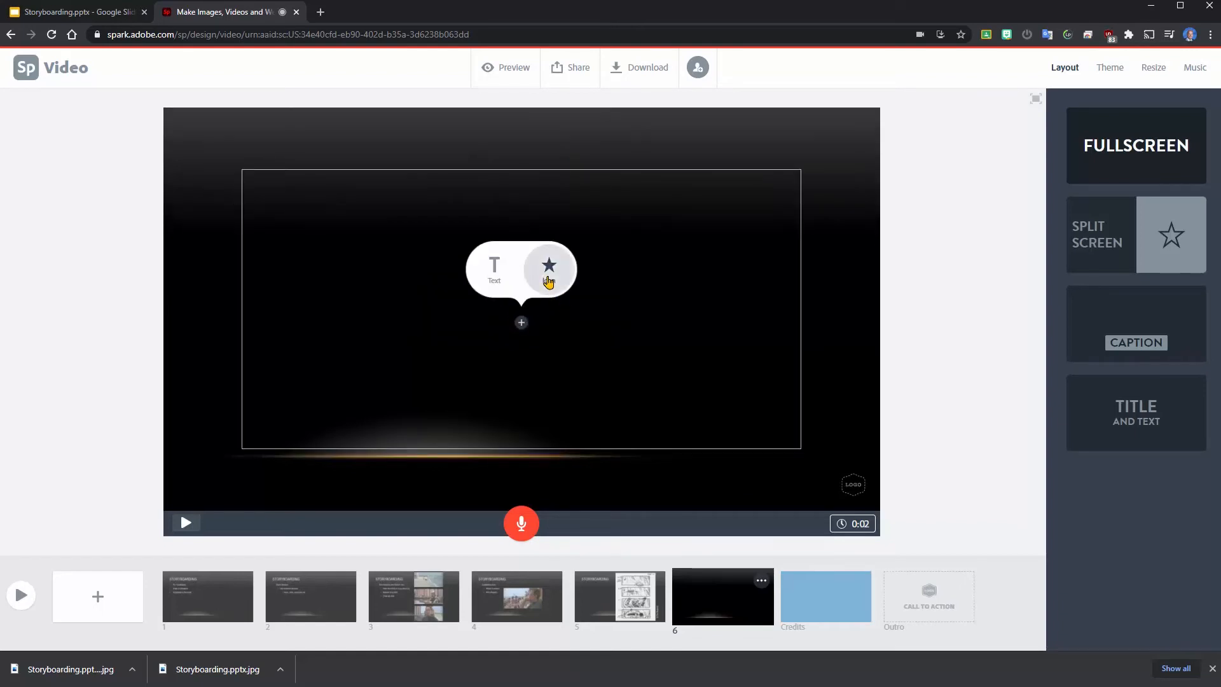
# Place the film-strip play icon on slide 6, then return to slide 1
pyautogui.click(548, 268)
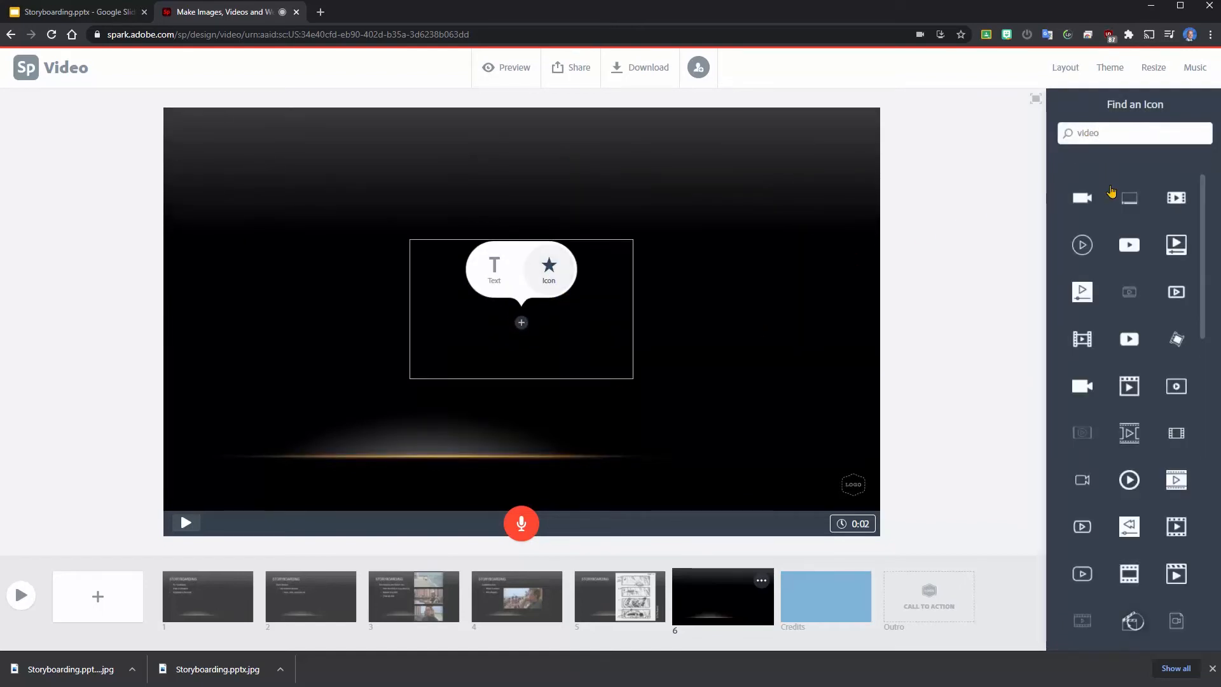
pyautogui.click(1081, 339)
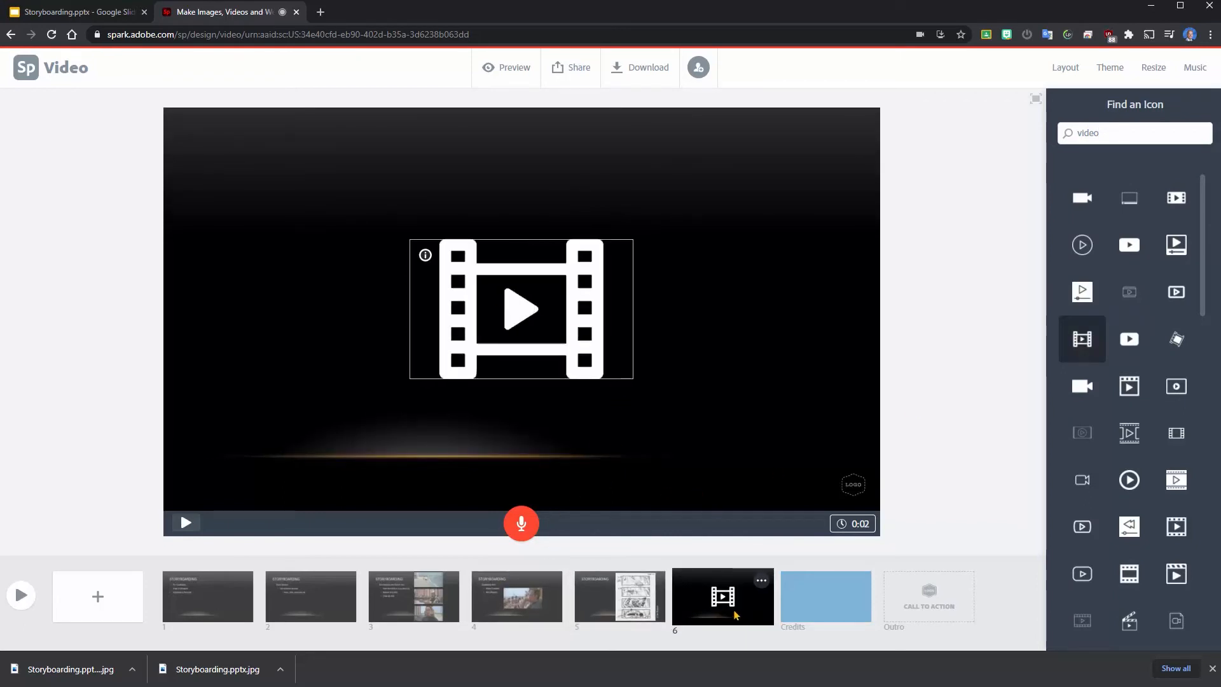
pyautogui.click(207, 596)
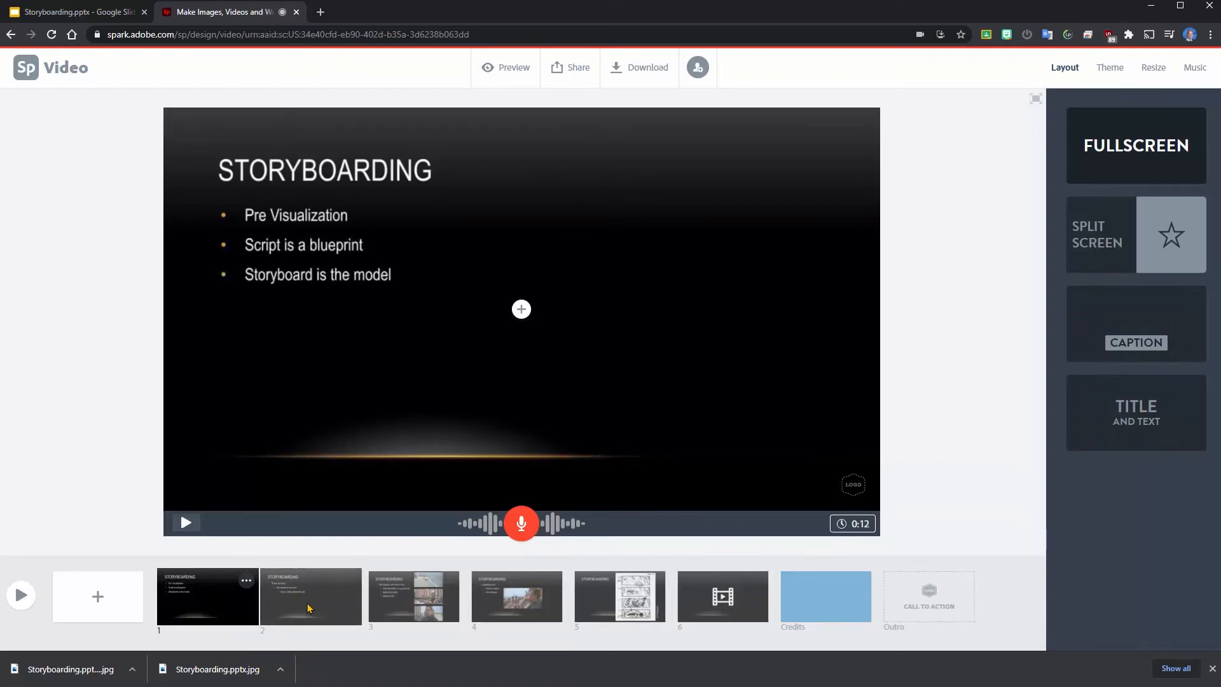
# Preview the 22-second video from slide 1, then pause it
pyautogui.click(310, 596)
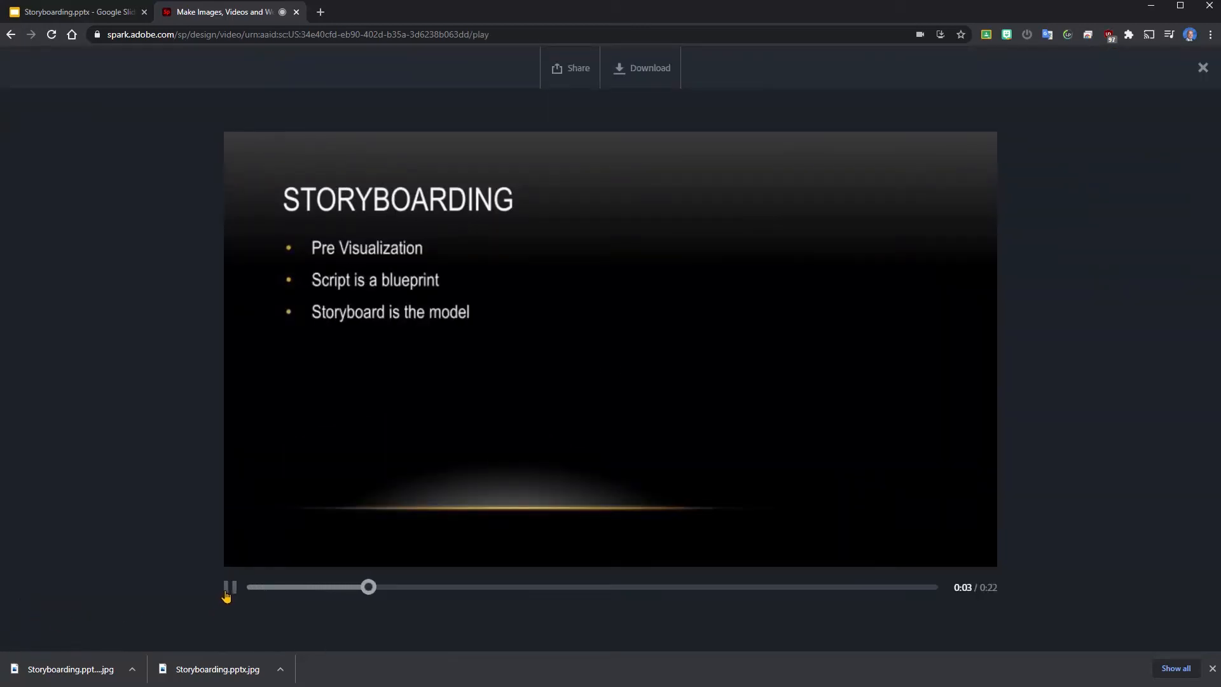
pyautogui.click(228, 587)
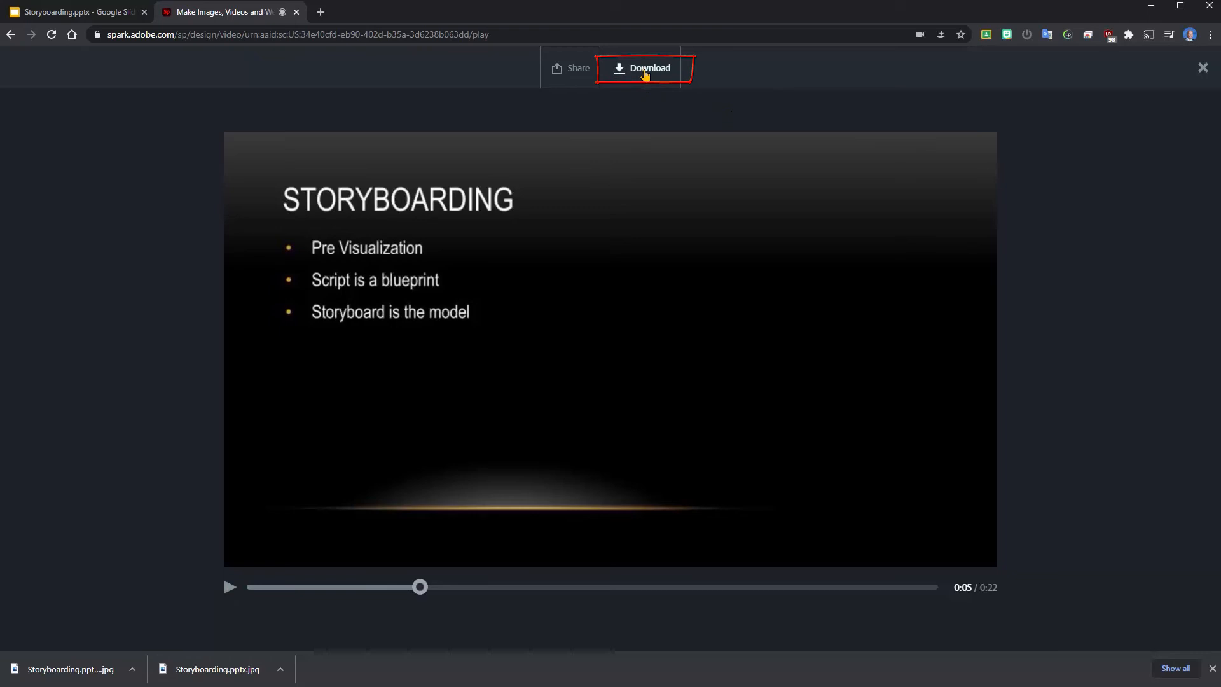
# Export the video and download it as Presentation.mp4
pyautogui.click(642, 68)
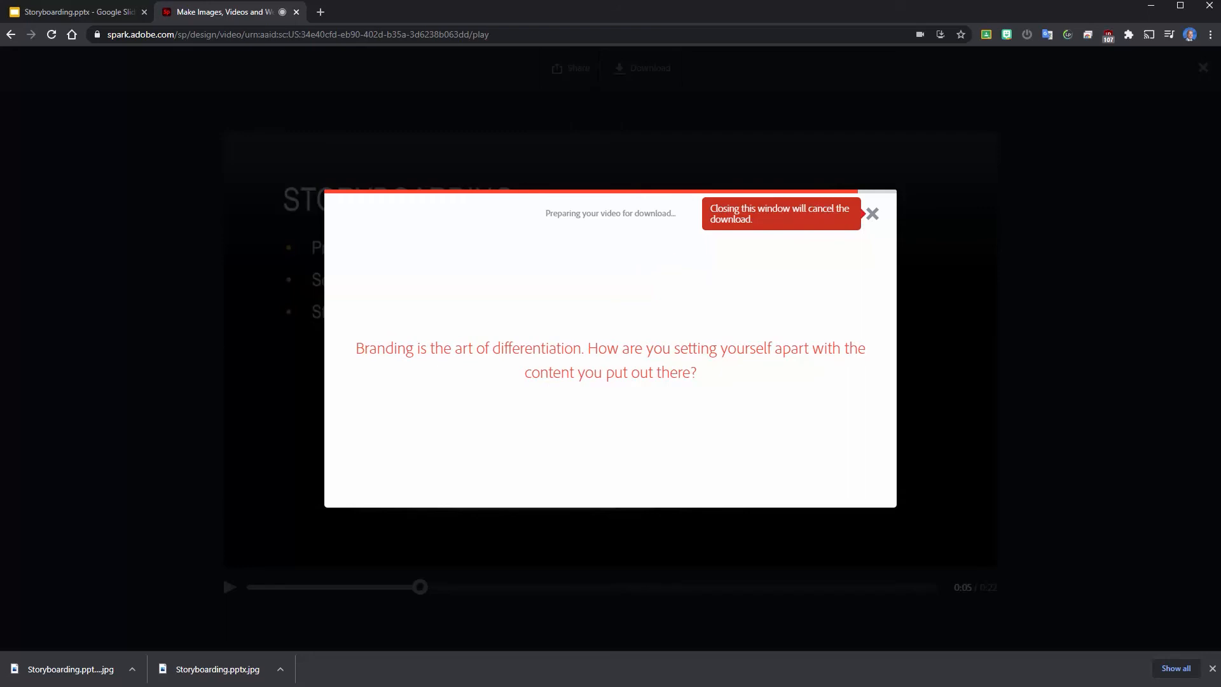
pyautogui.moveTo(750, 388)
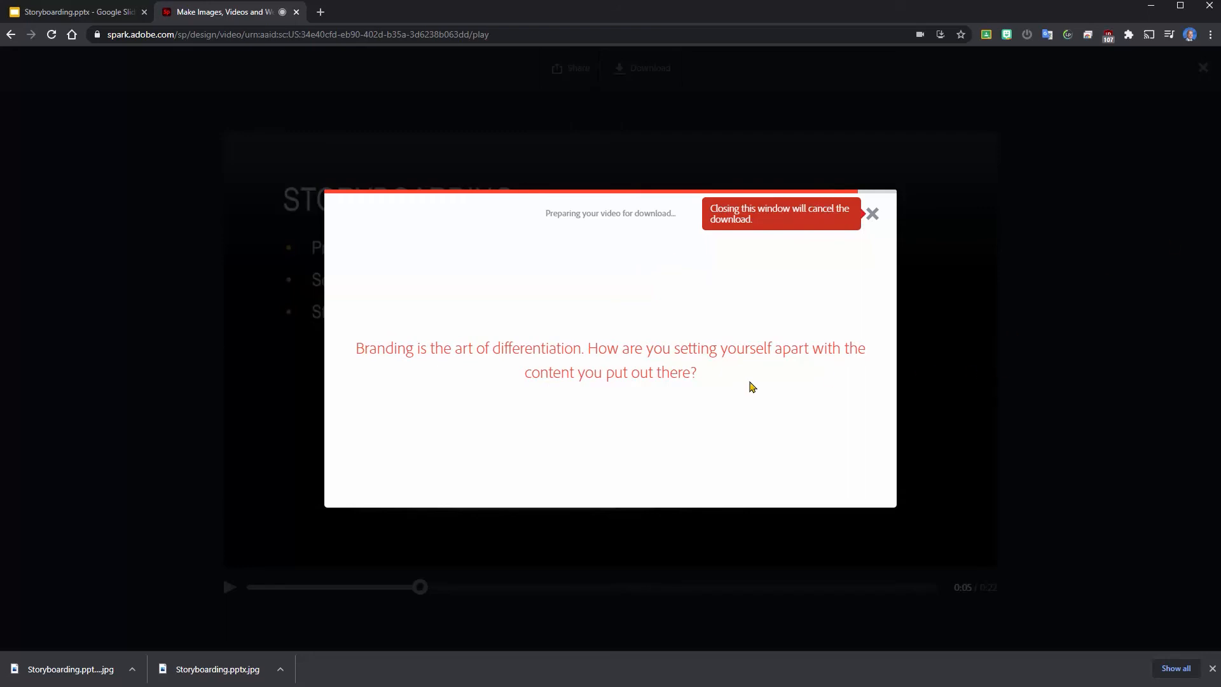
pyautogui.click(871, 214)
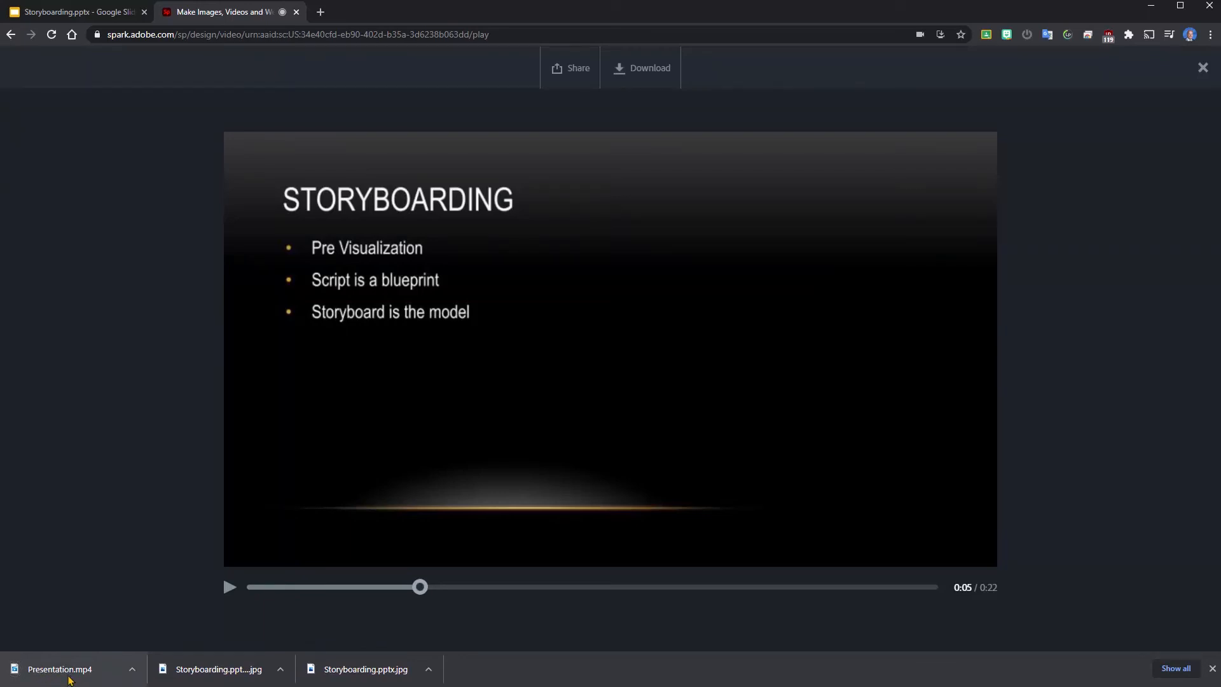
pyautogui.moveTo(1001, 65)
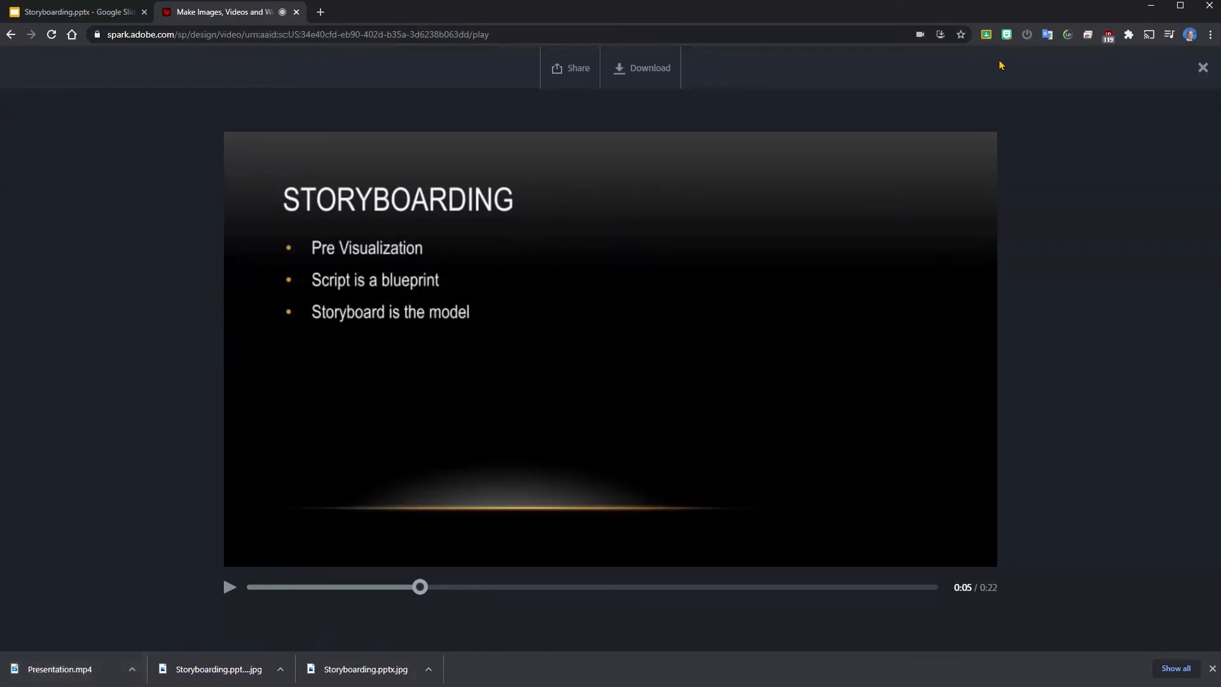
# Close the preview and show the widescreen and square video size options
pyautogui.click(1201, 67)
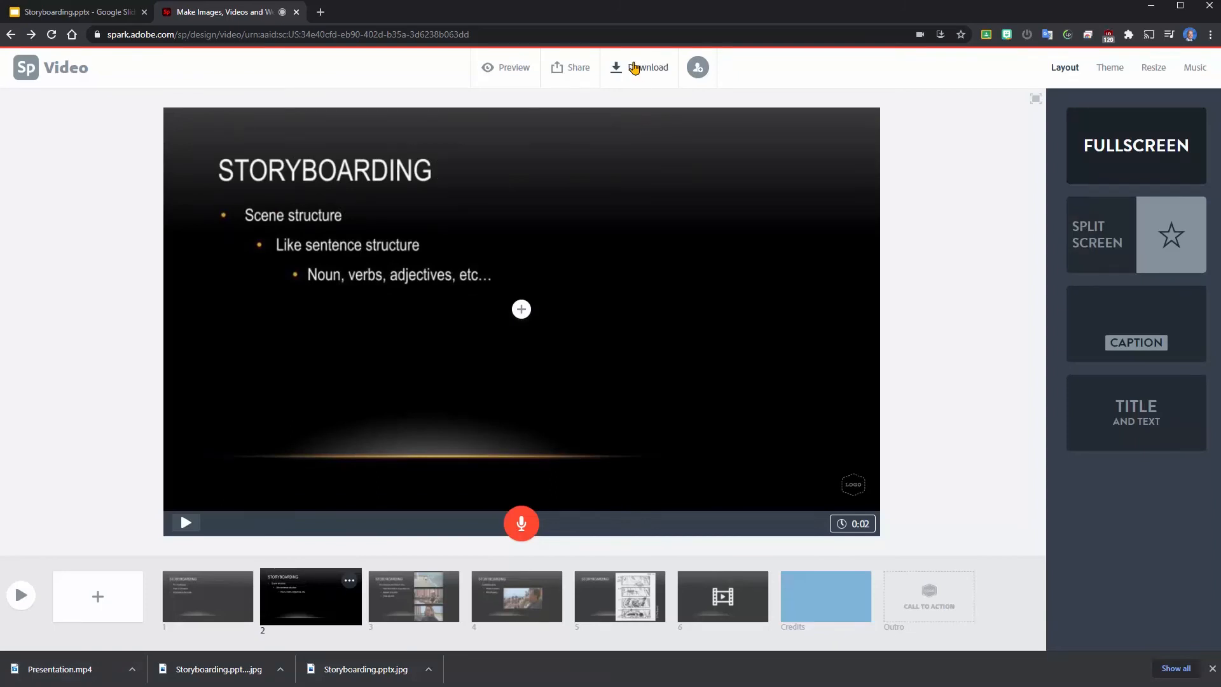
pyautogui.moveTo(627, 82)
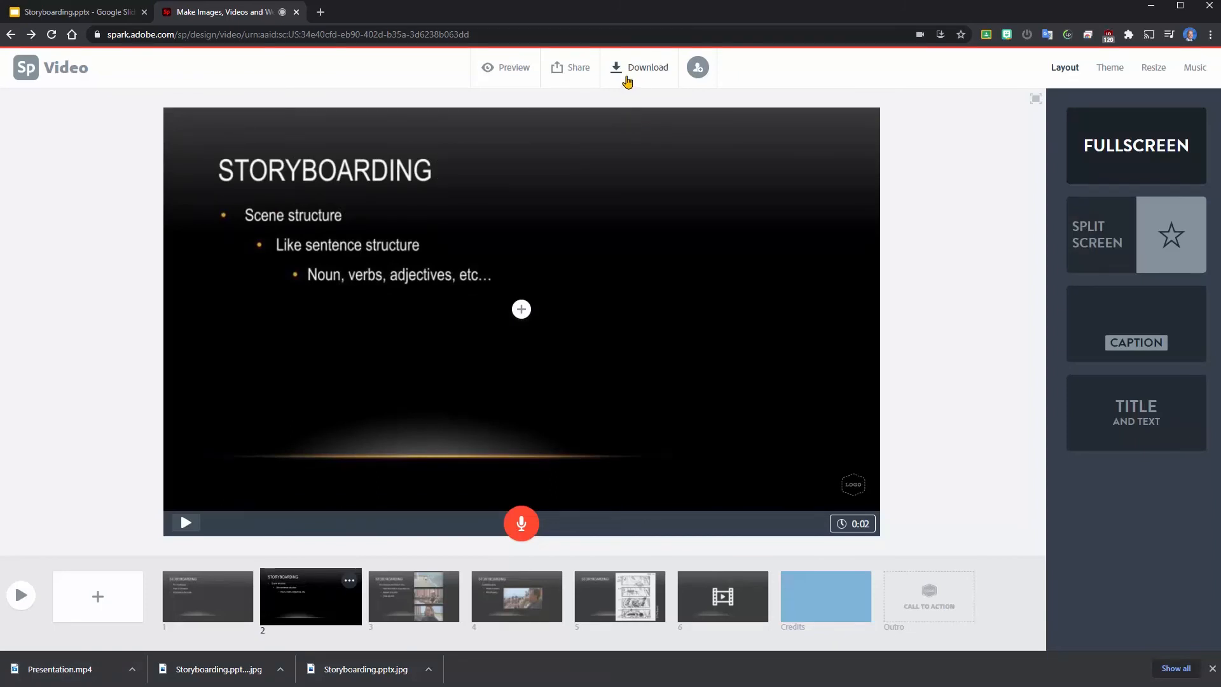
pyautogui.moveTo(1096, 73)
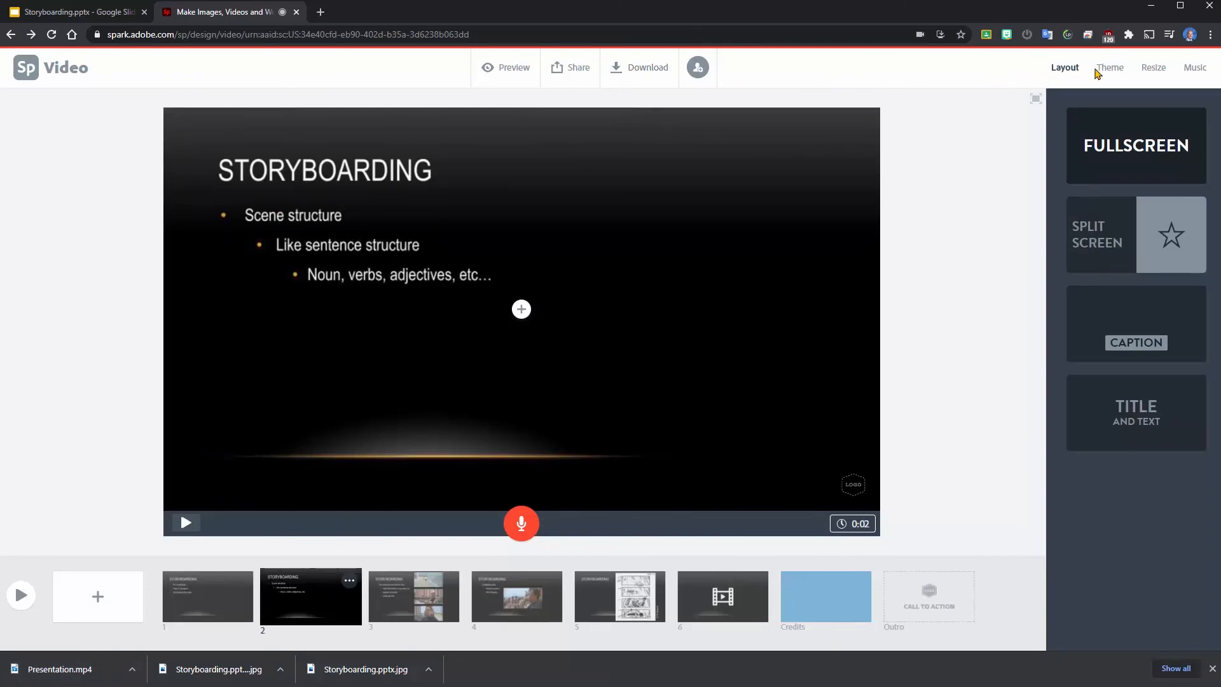
pyautogui.moveTo(1109, 68)
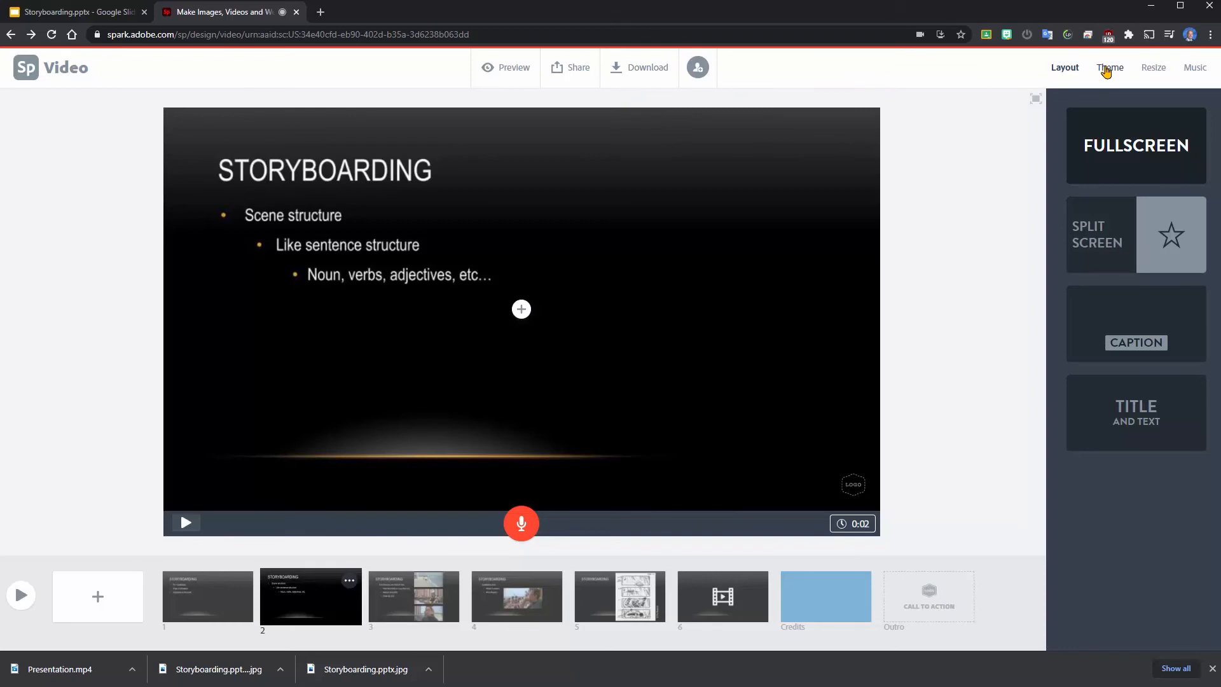
pyautogui.moveTo(1153, 68)
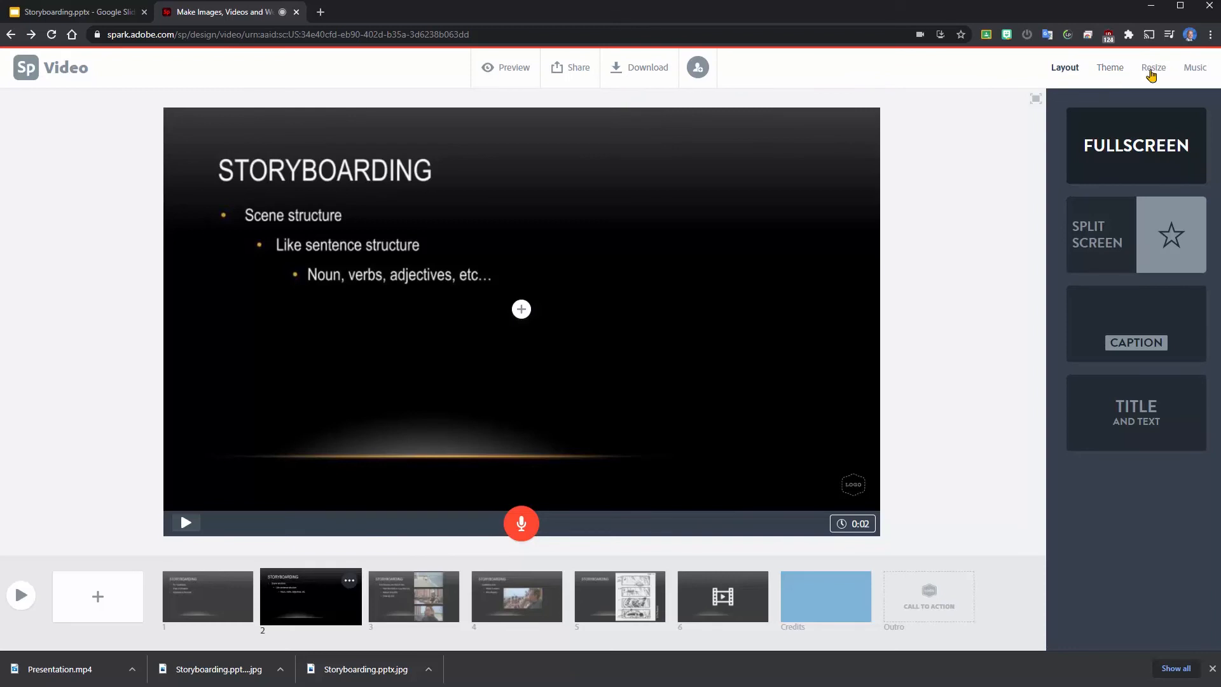
pyautogui.click(1153, 68)
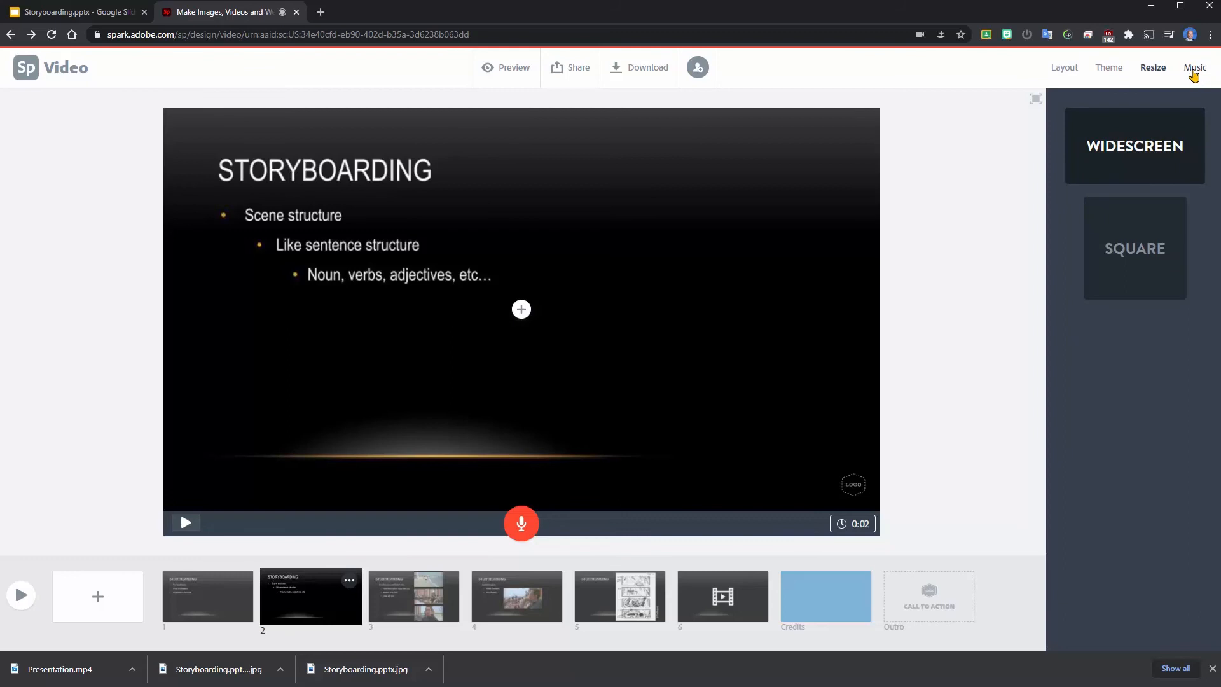
# Replace Wandering Guitar with the Horror Movie track, then play slide 2 briefly to hear it
pyautogui.click(1194, 68)
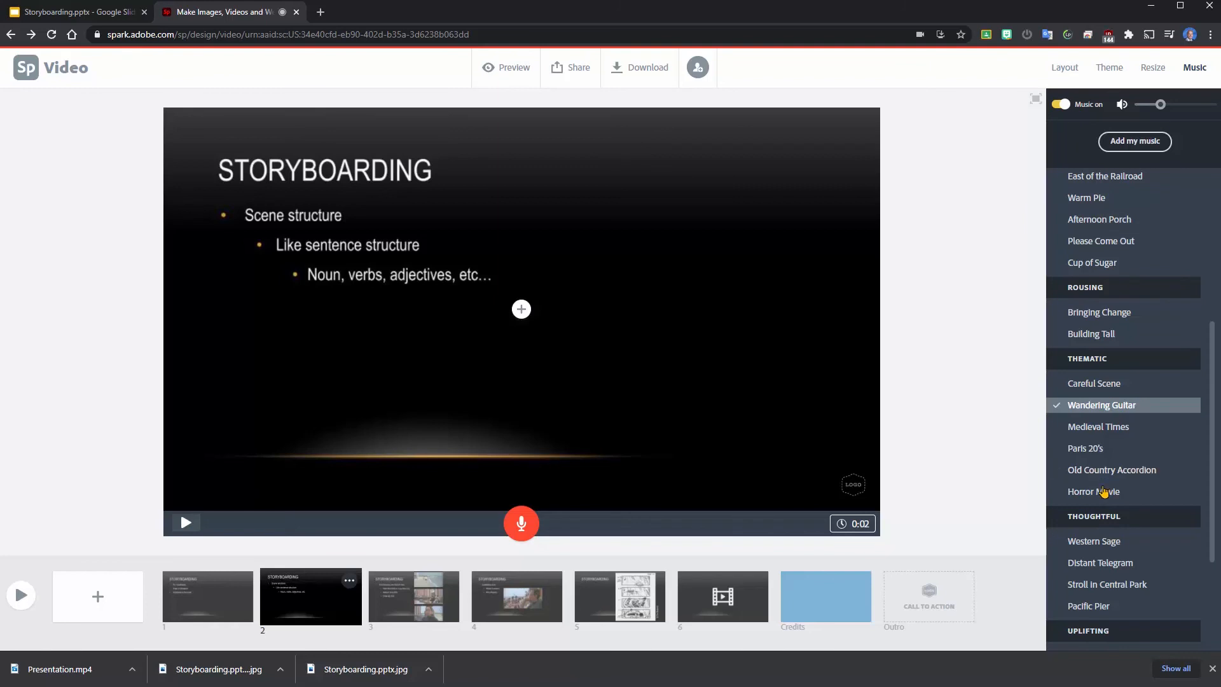
pyautogui.click(1093, 492)
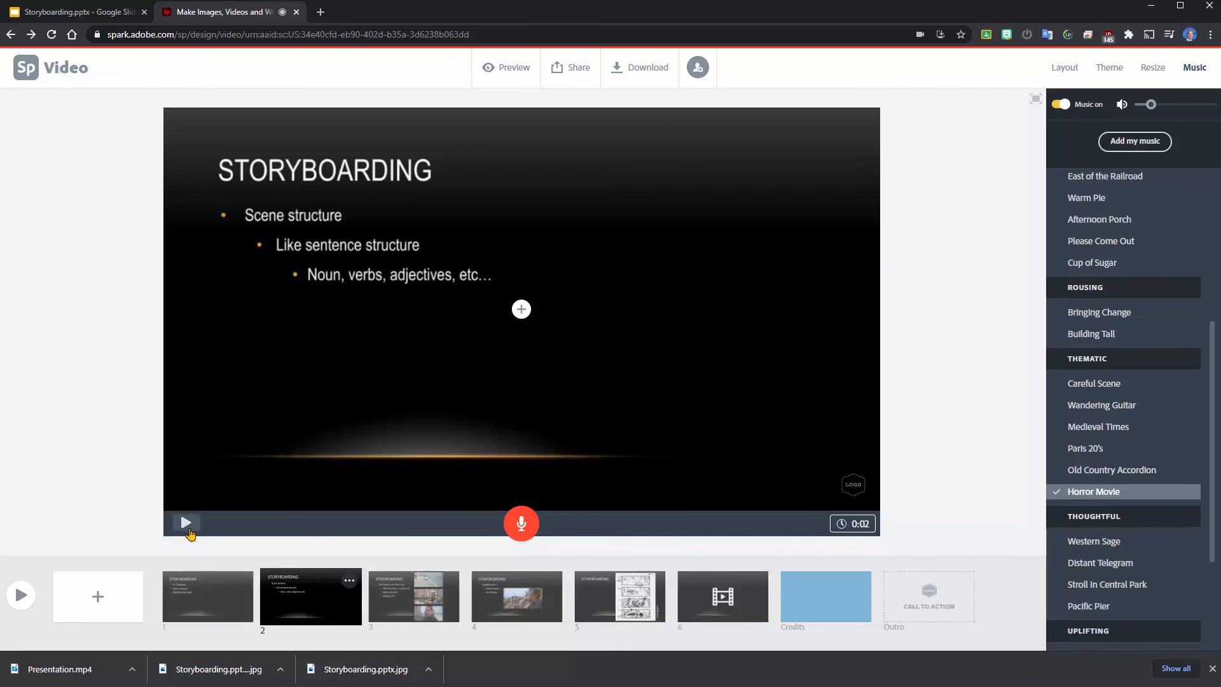
pyautogui.click(187, 522)
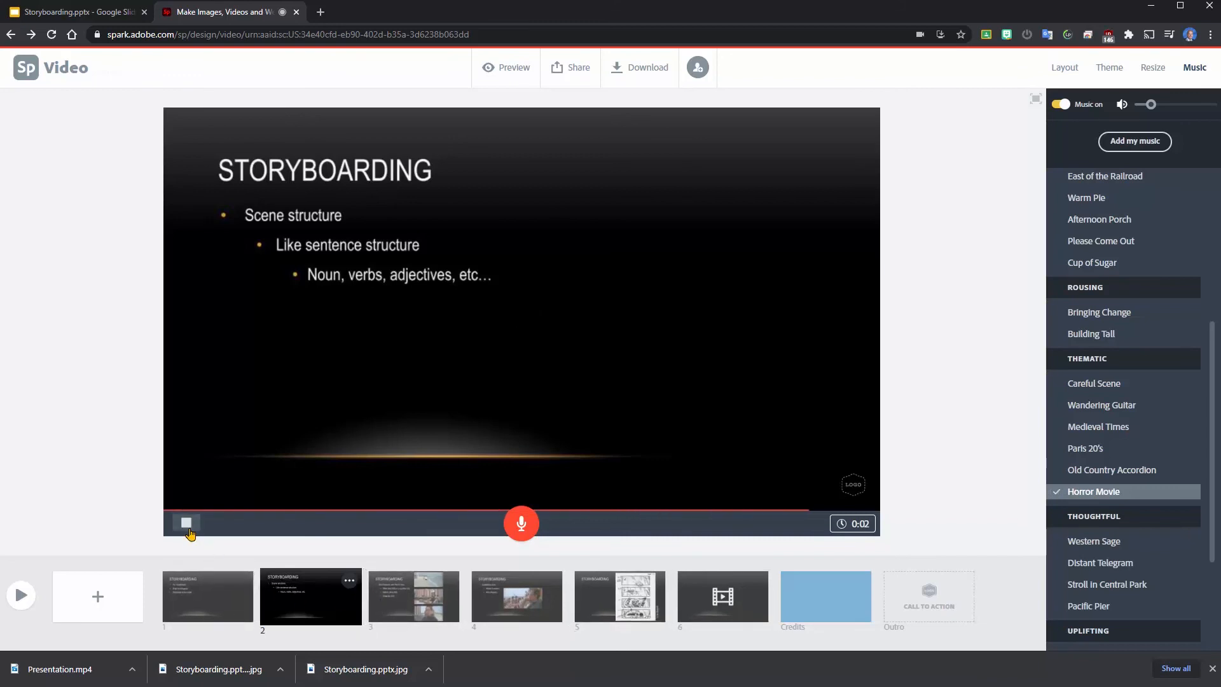
pyautogui.click(186, 523)
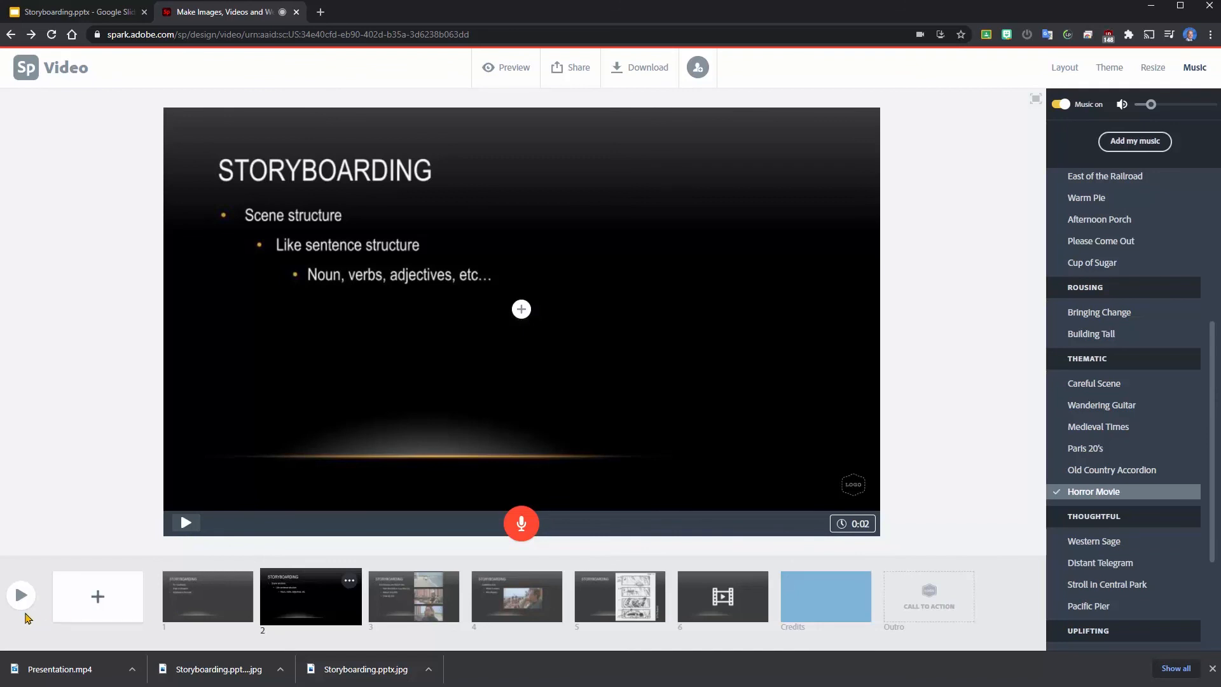
pyautogui.click(504, 67)
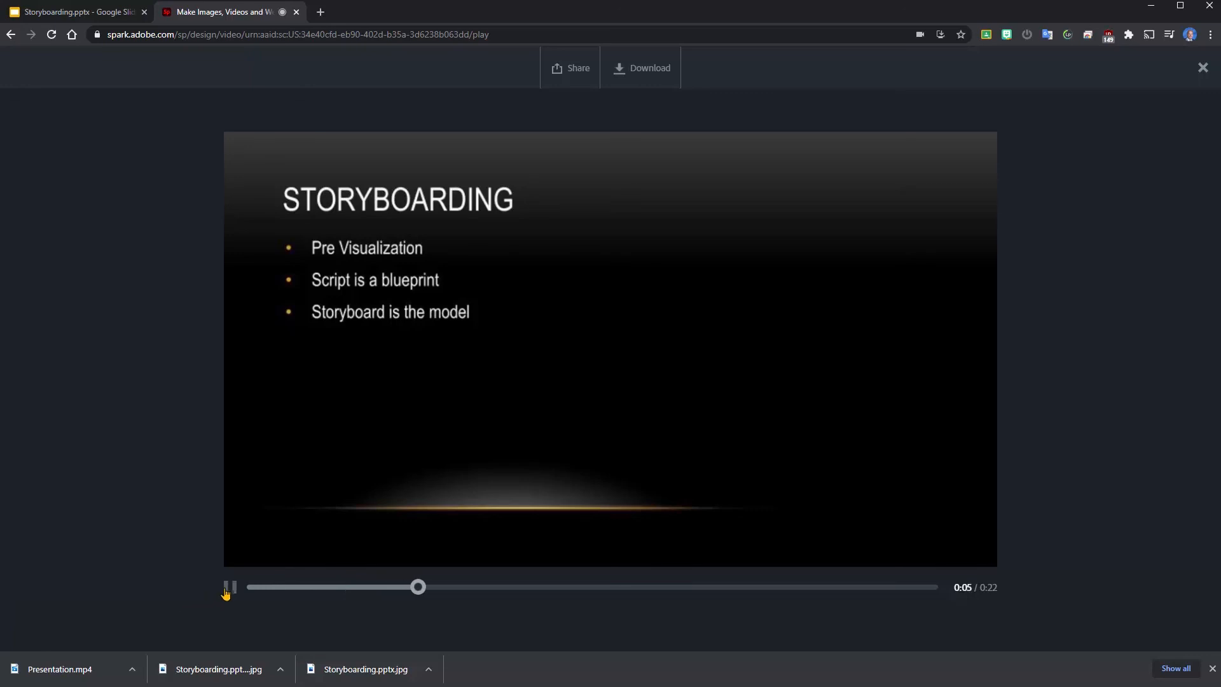
pyautogui.click(230, 587)
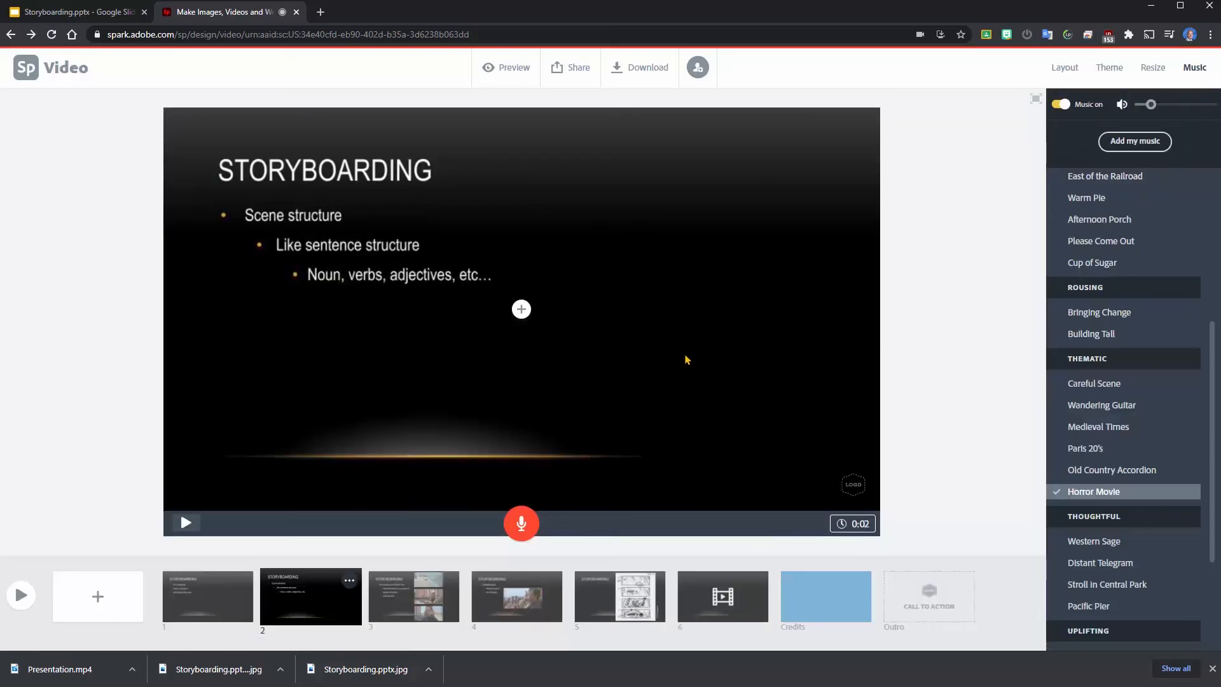
pyautogui.moveTo(716, 385)
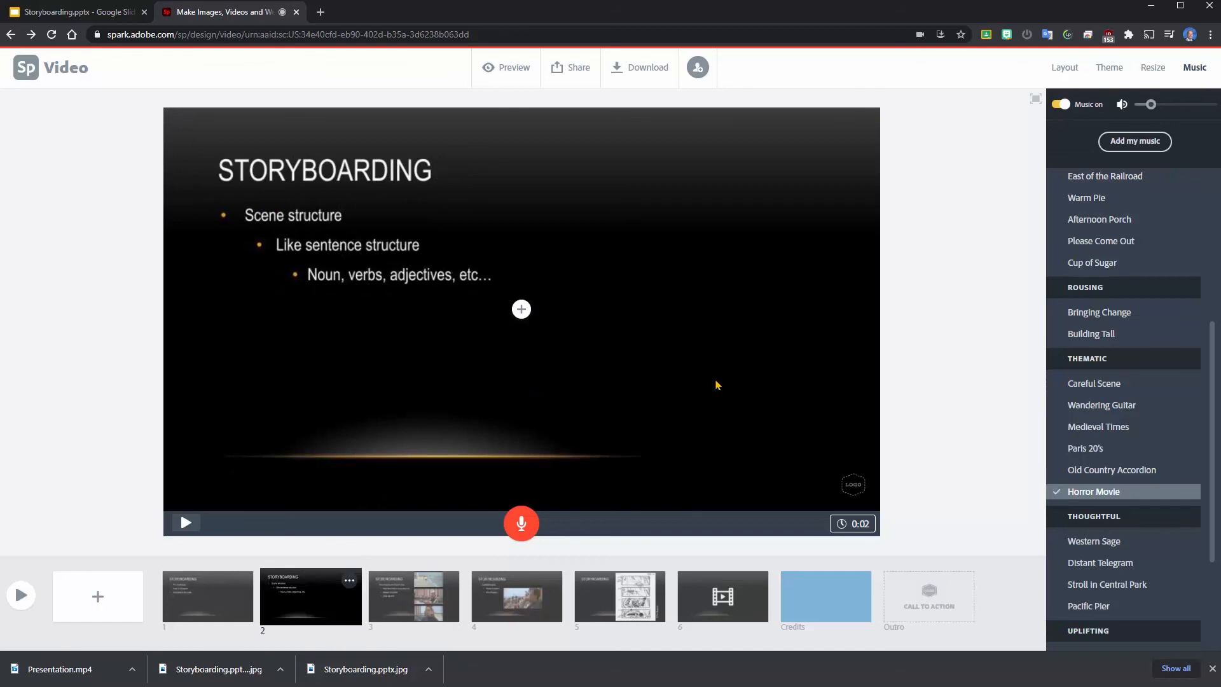